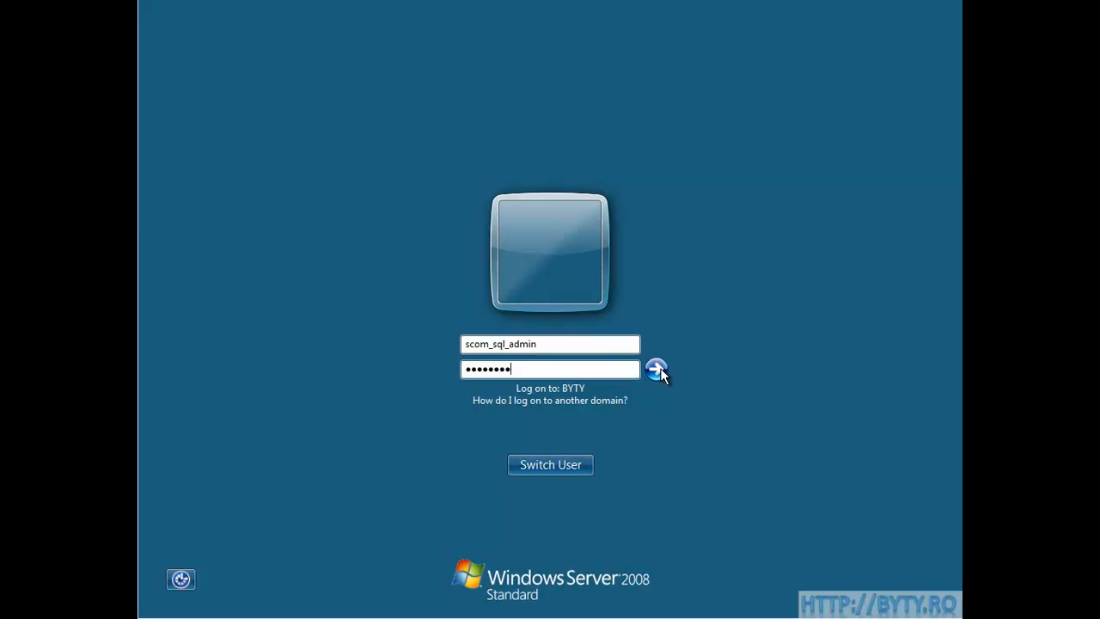
# - Log on to Windows Server 2008 with the entered password
pyautogui.click(656, 370)
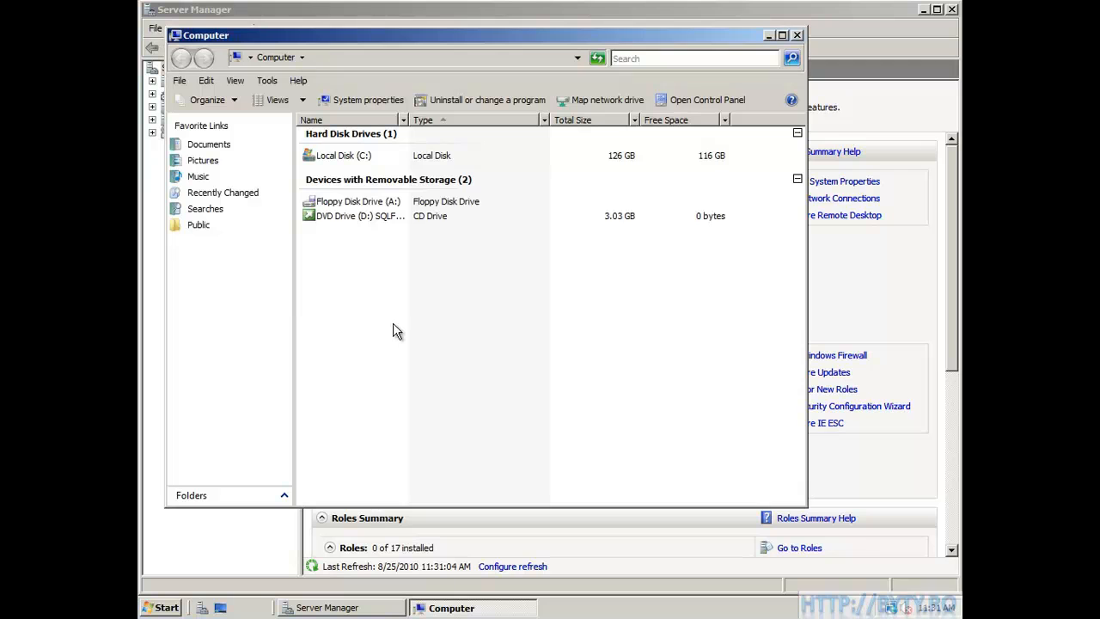
pyautogui.moveTo(955, 14)
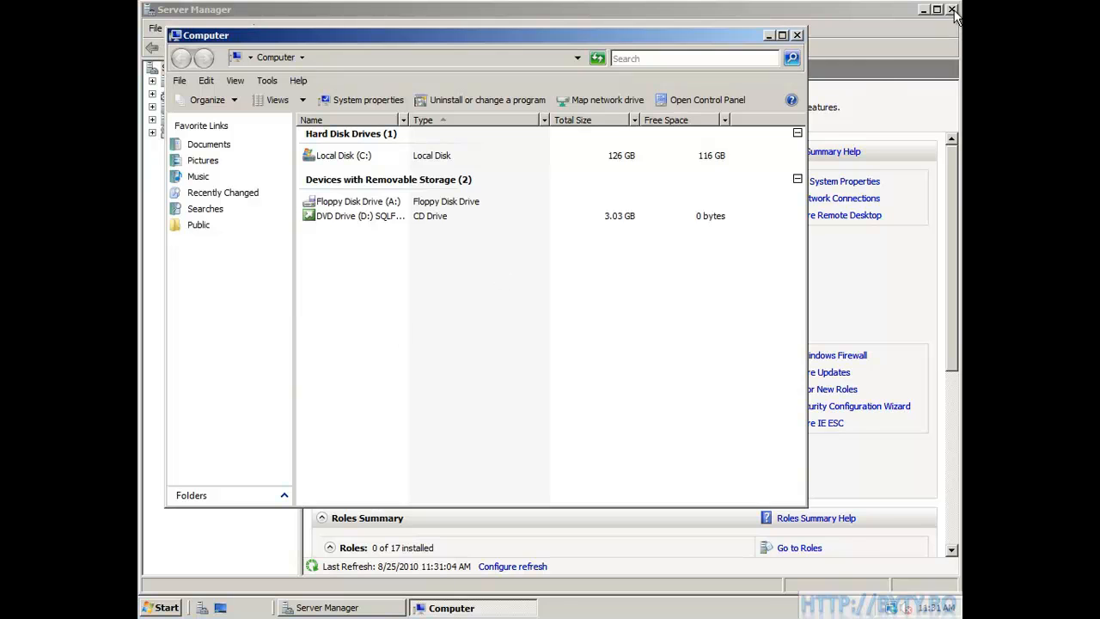
# - Launch SetupOM from C:\SystemCenterOperationsManager\evalcdimage and approve the UAC prompt
pyautogui.doubleClick(344, 154)
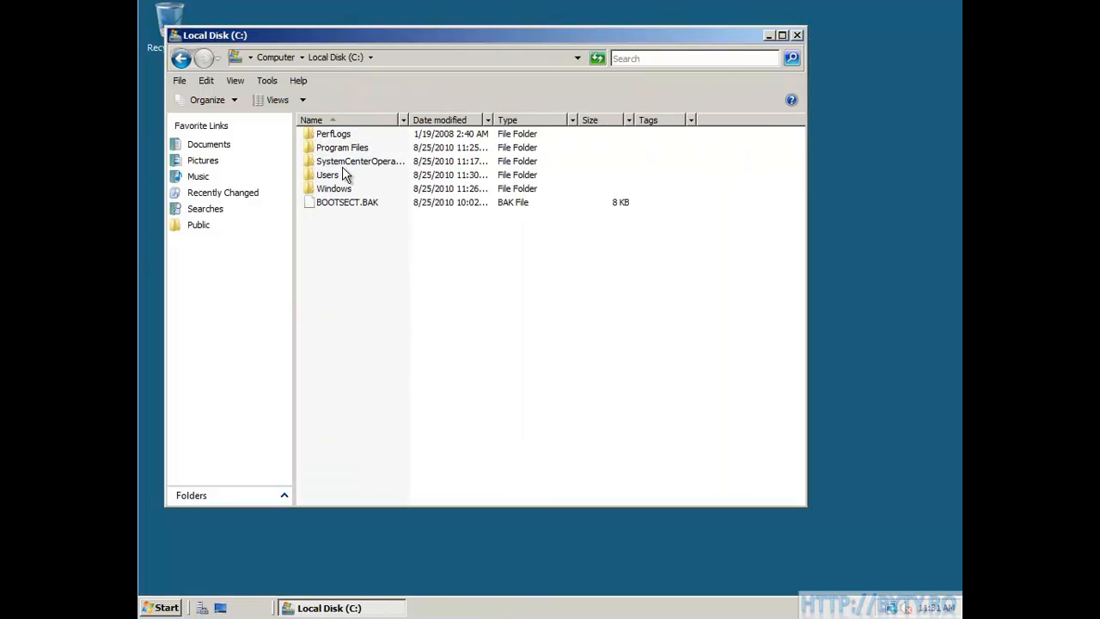
pyautogui.doubleClick(359, 162)
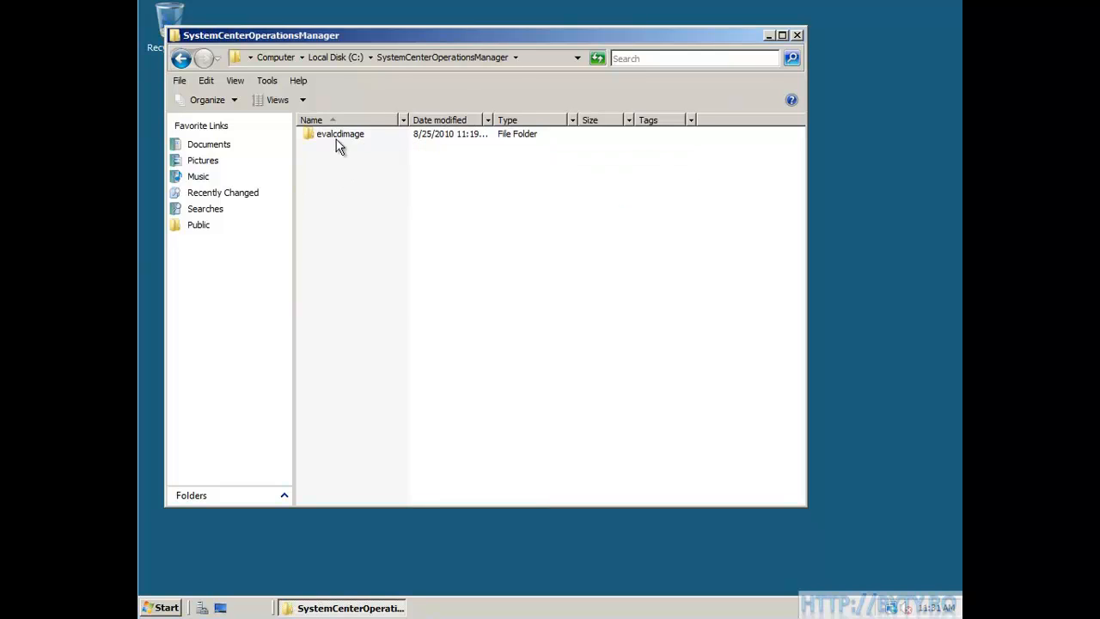
pyautogui.doubleClick(340, 134)
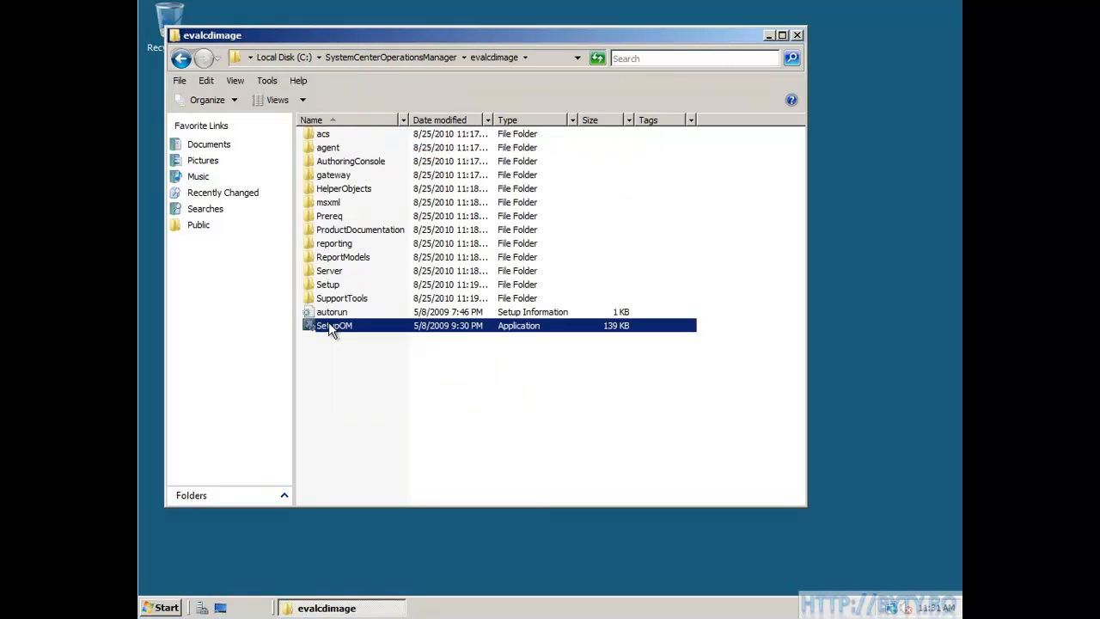
pyautogui.doubleClick(334, 325)
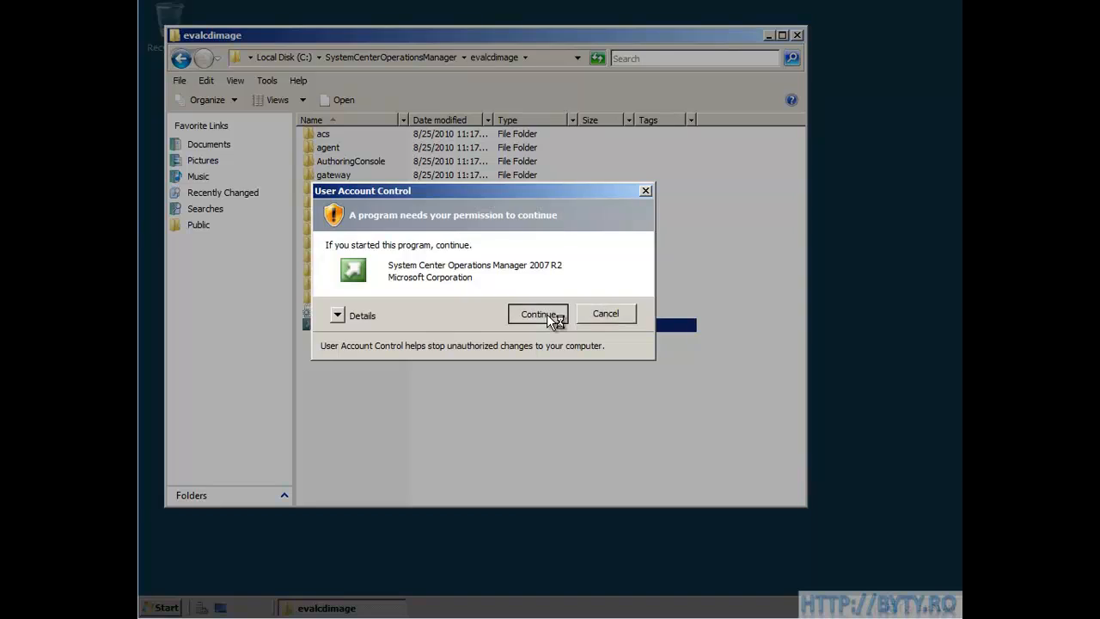
pyautogui.click(536, 313)
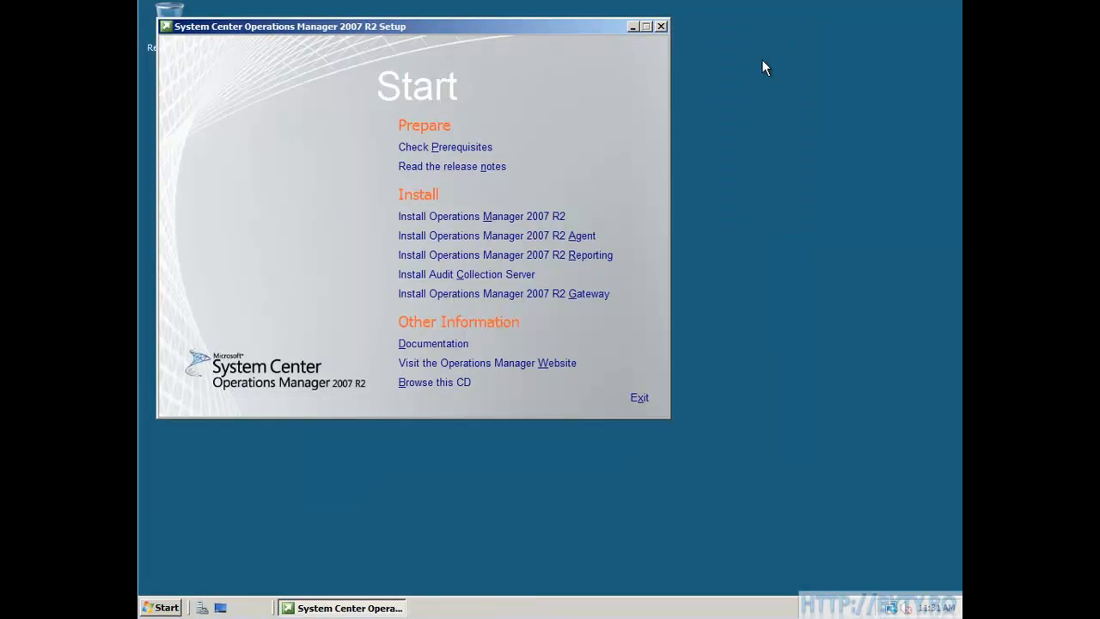
pyautogui.moveTo(446, 147)
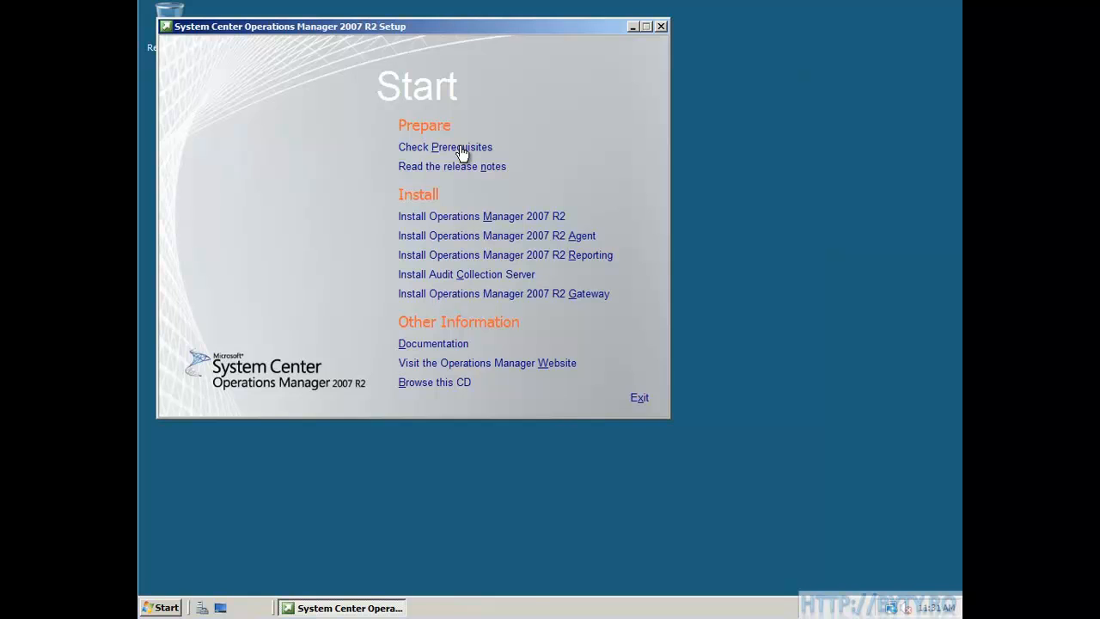
# - Run the SCOM prerequisite check, review the 6 of 11 failed items, and close it
pyautogui.click(445, 147)
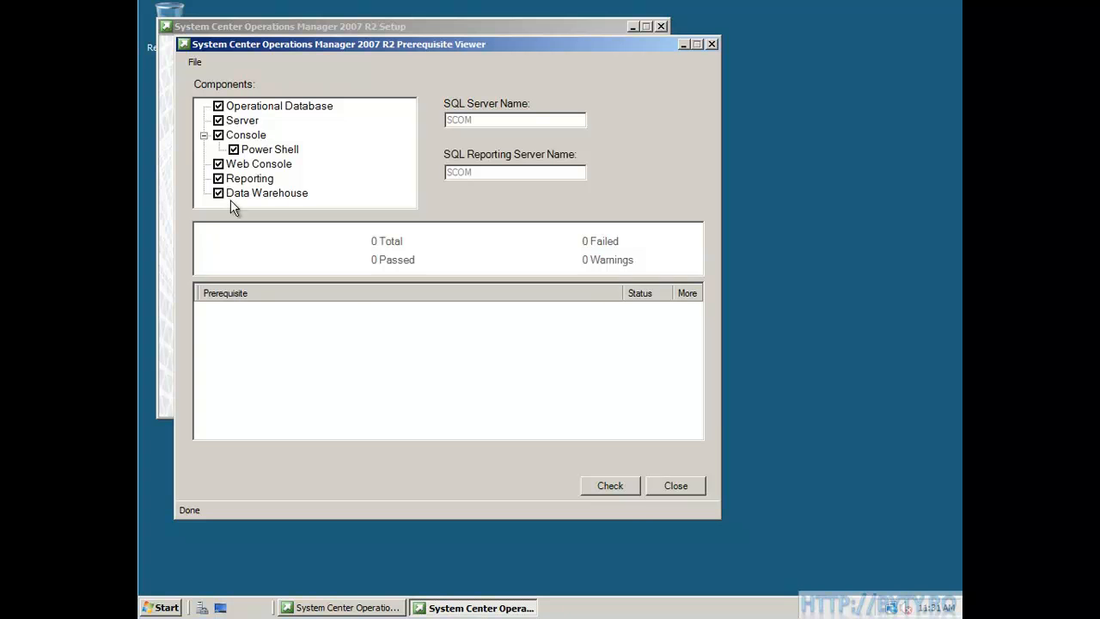
pyautogui.click(610, 485)
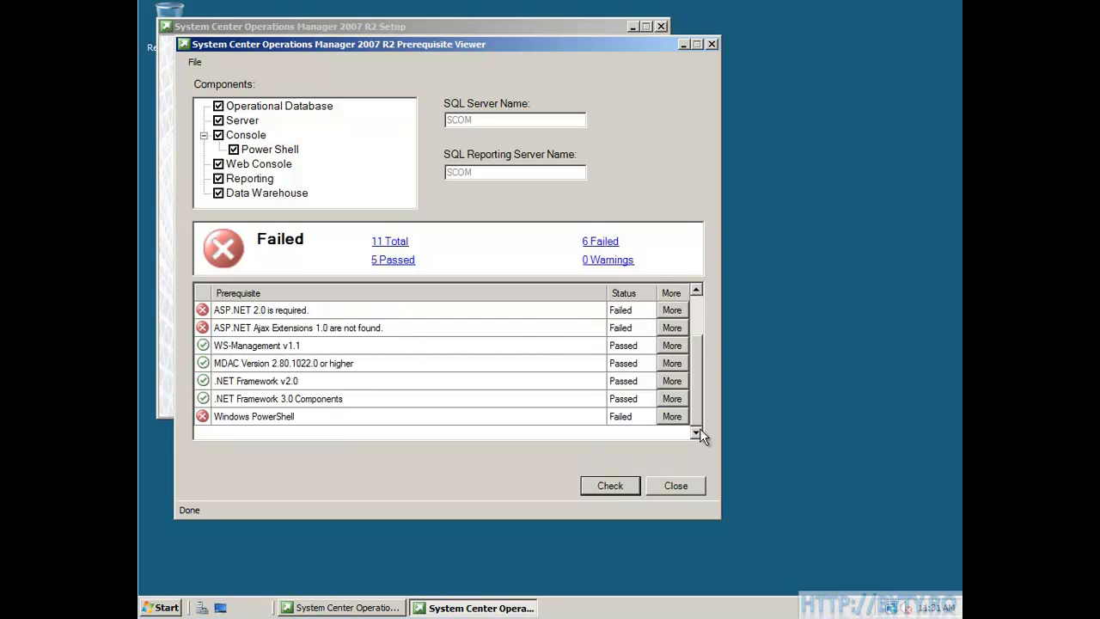
pyautogui.scroll(3)
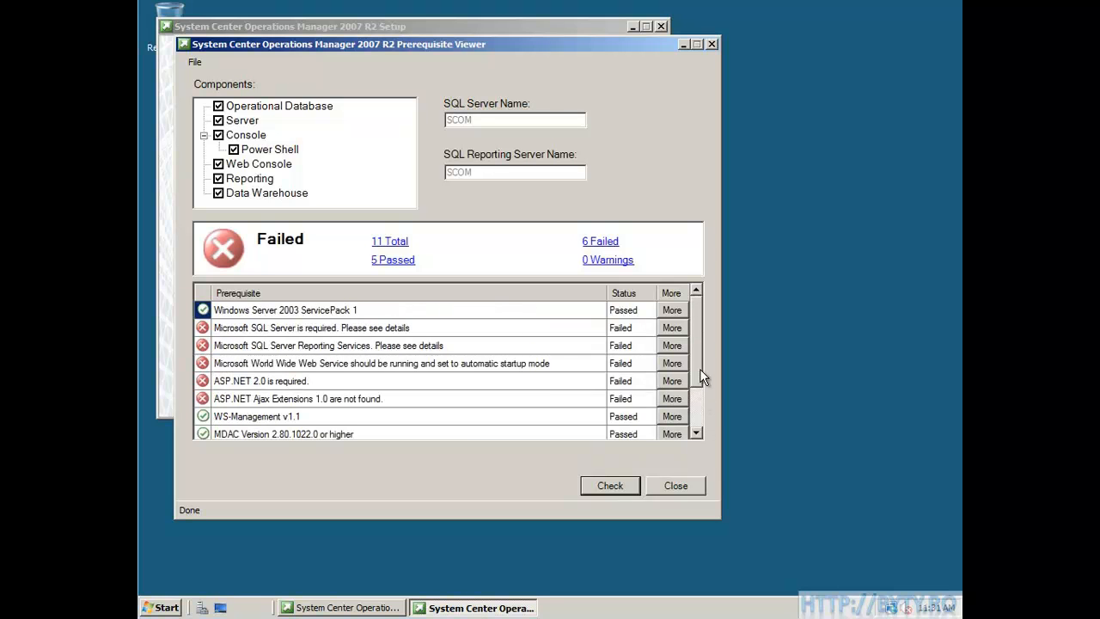
pyautogui.moveTo(676, 485)
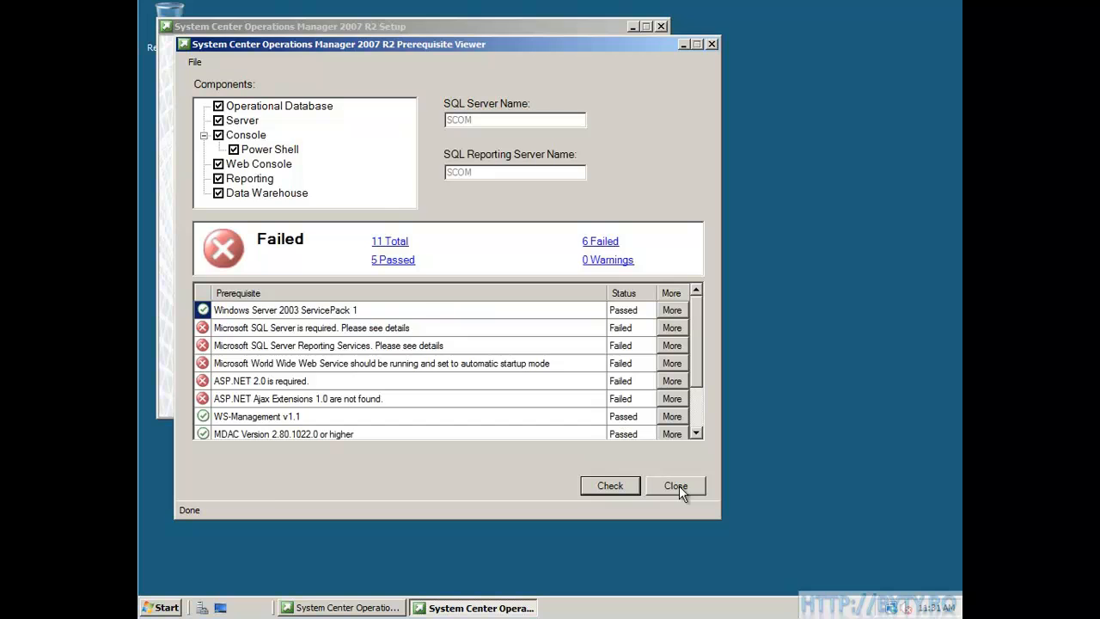
pyautogui.click(675, 484)
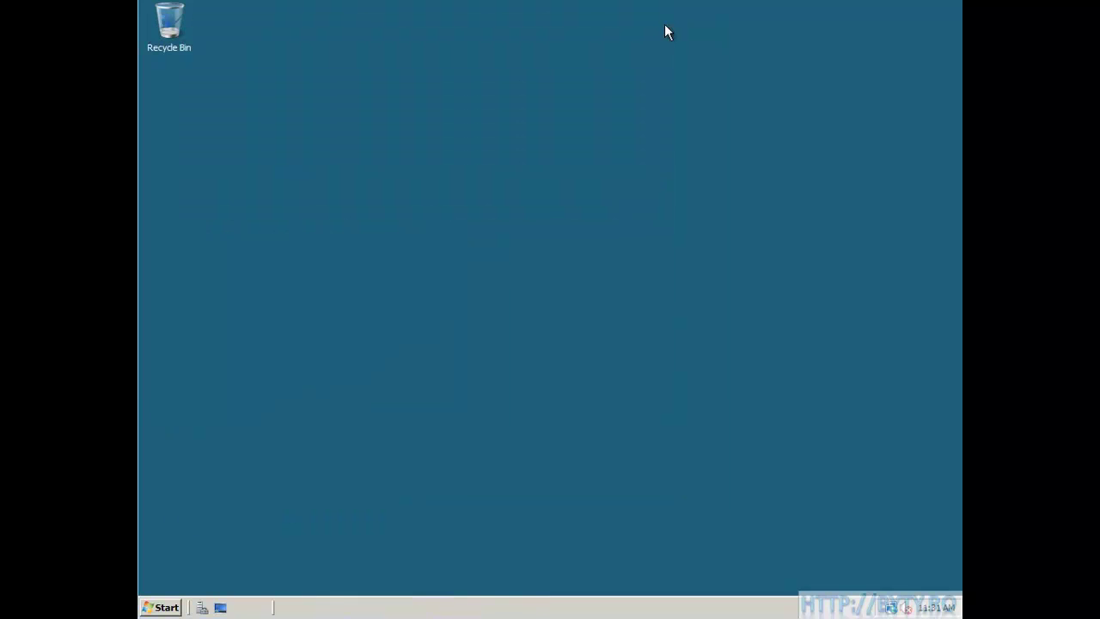
# - Run setup from the SQLFULL_ENU DVD via Computer and approve the UAC prompt
pyautogui.click(162, 607)
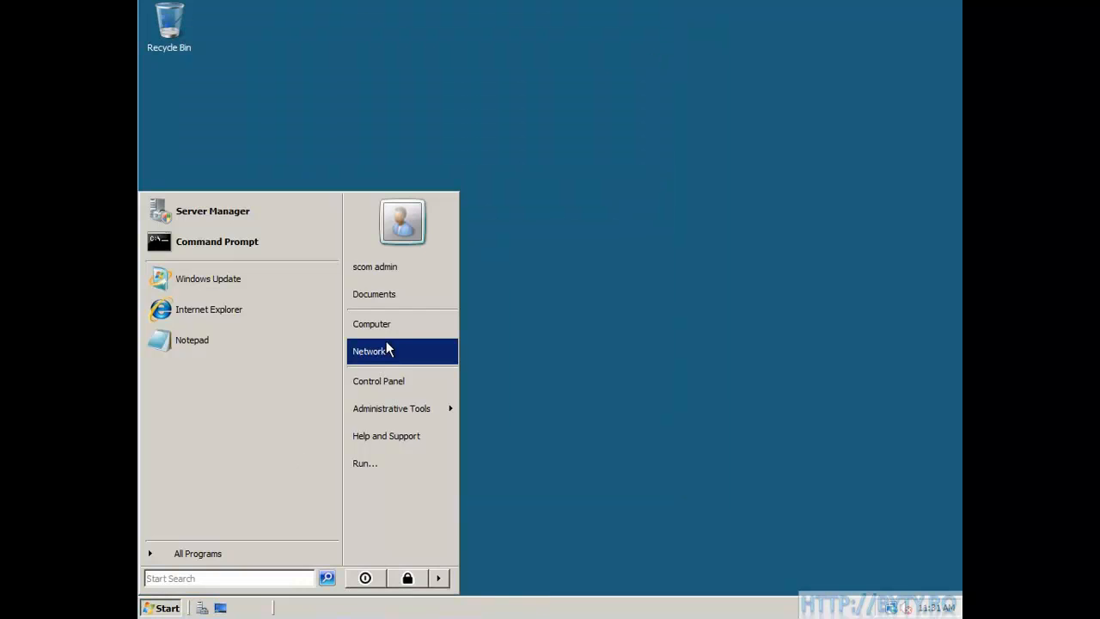
pyautogui.click(371, 323)
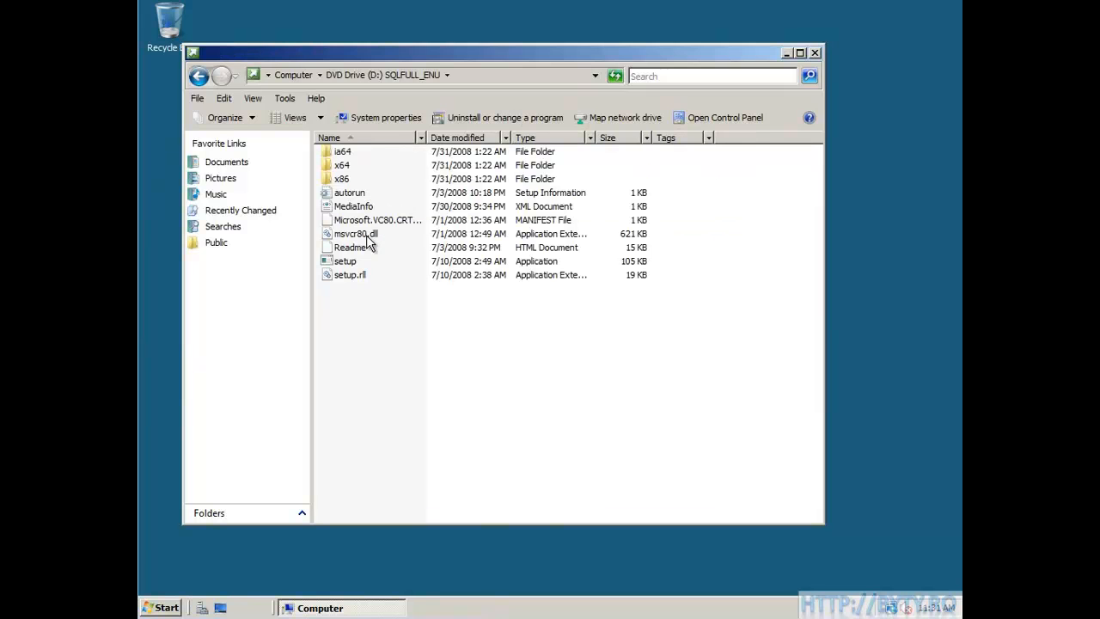
pyautogui.doubleClick(344, 261)
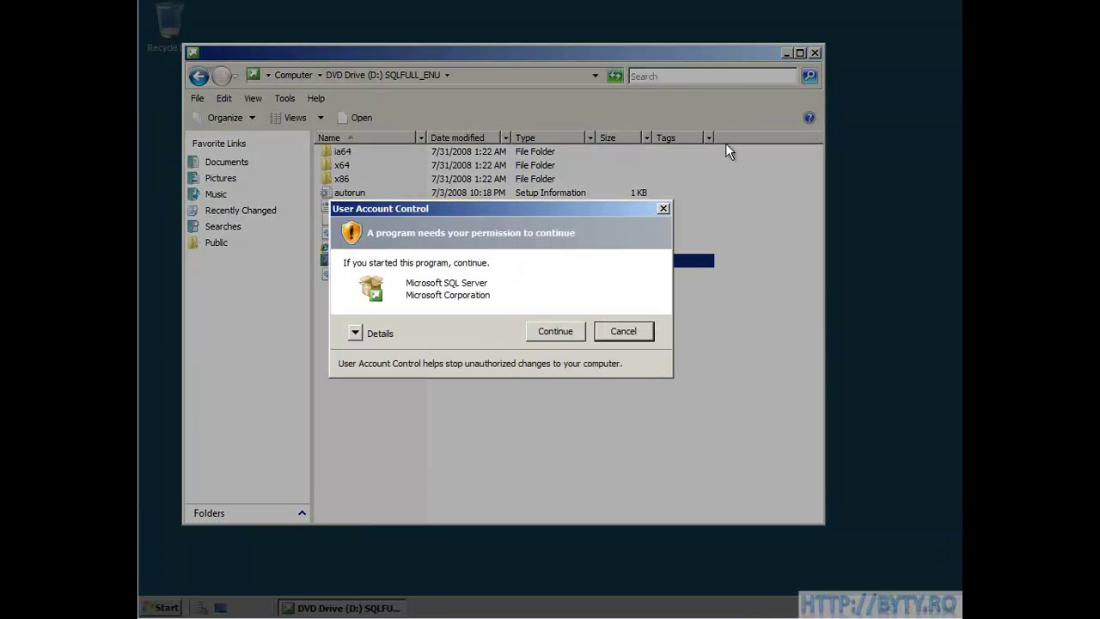
pyautogui.click(555, 330)
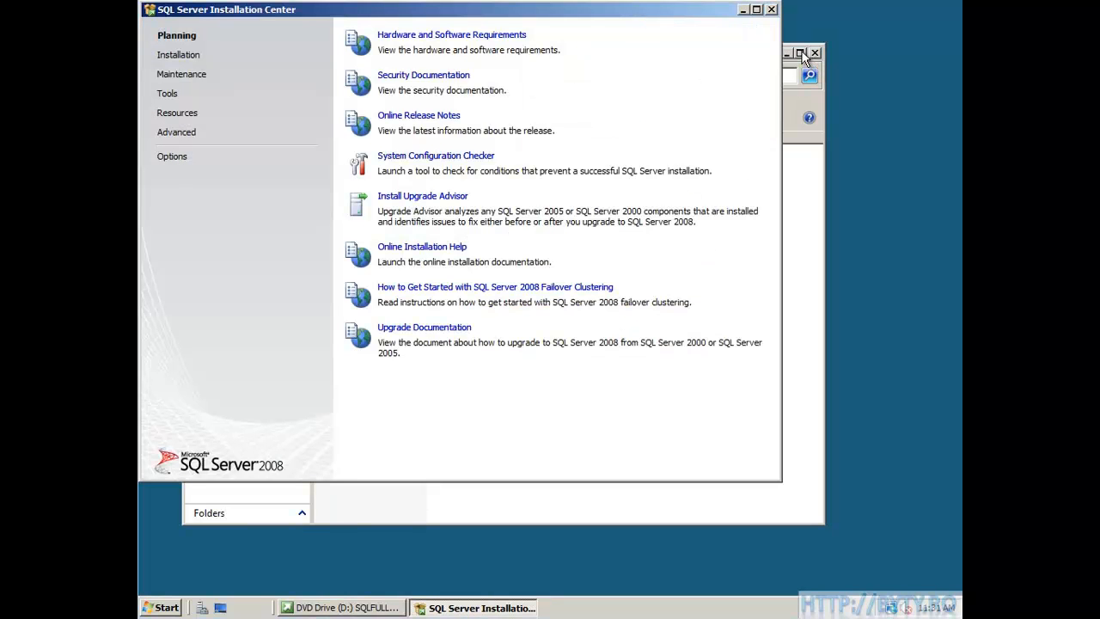
# - Start a new stand-alone installation, install the setup support files, and relaunch it with all rules passed
pyautogui.click(179, 55)
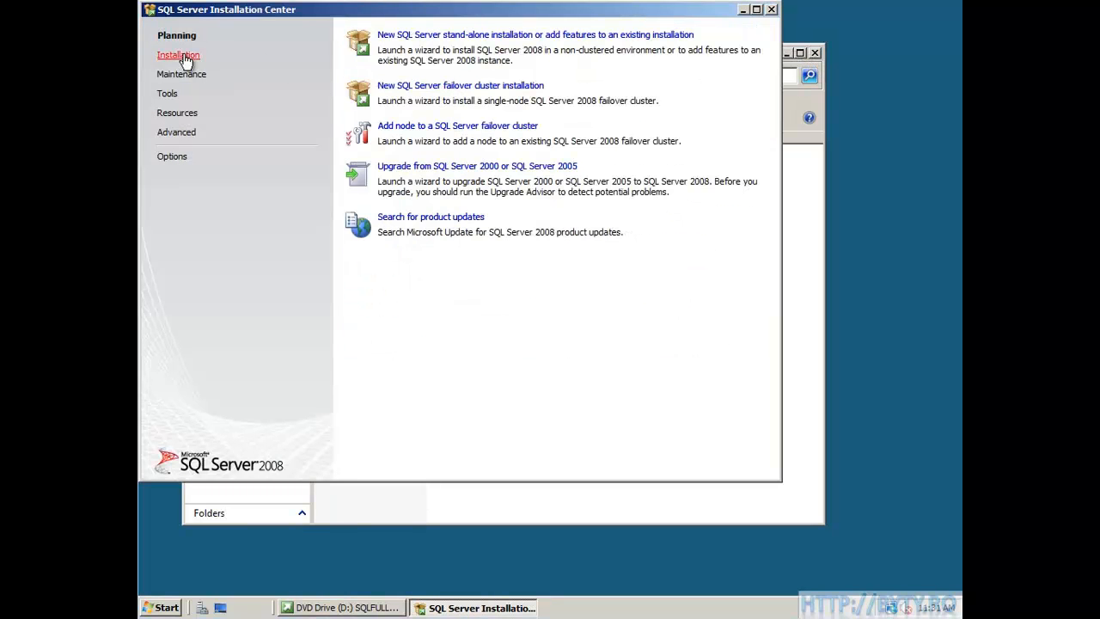
pyautogui.click(535, 34)
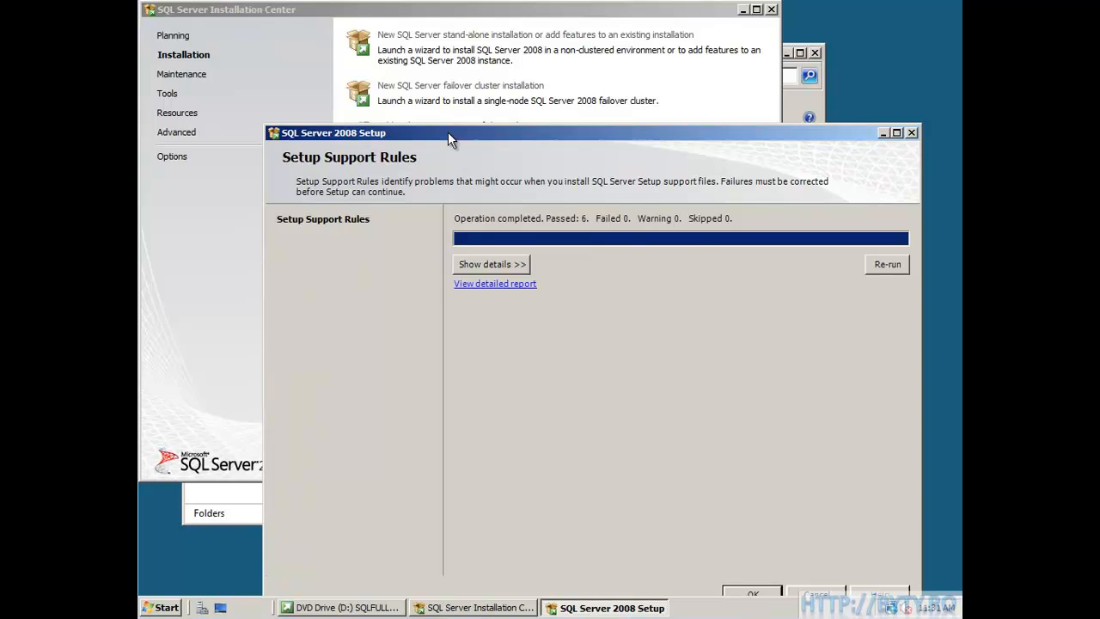
pyautogui.click(753, 593)
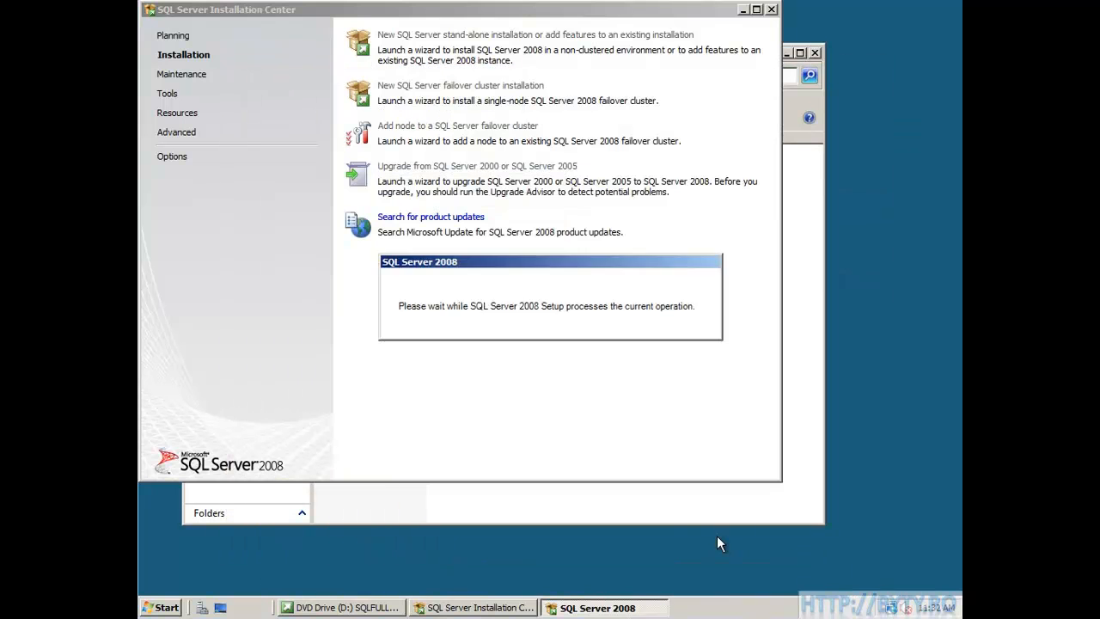
pyautogui.moveTo(646, 473)
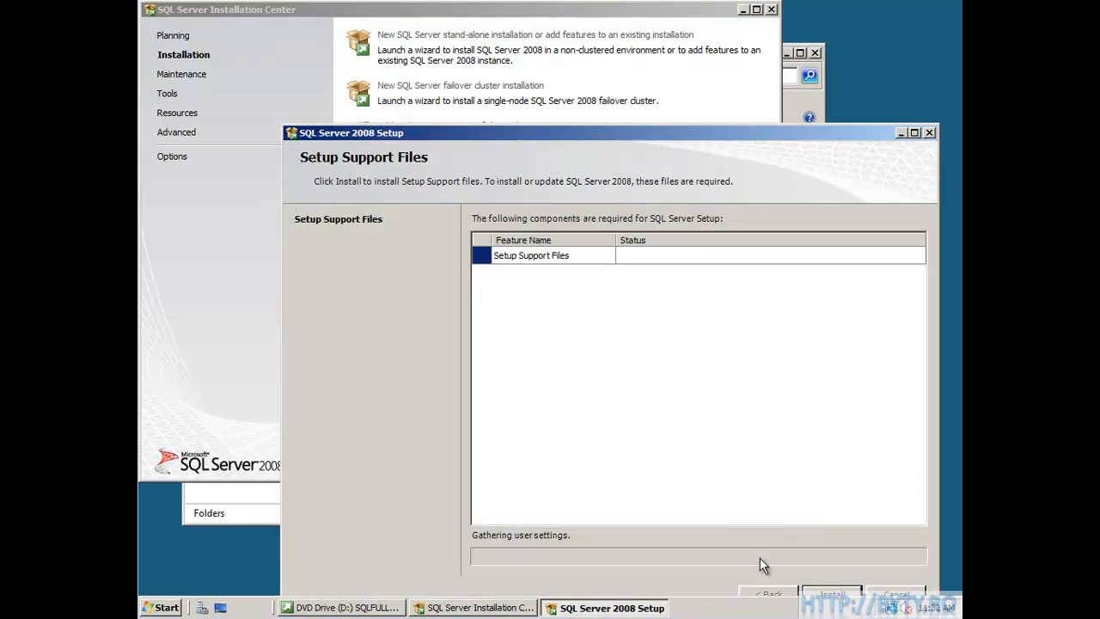
pyautogui.click(830, 593)
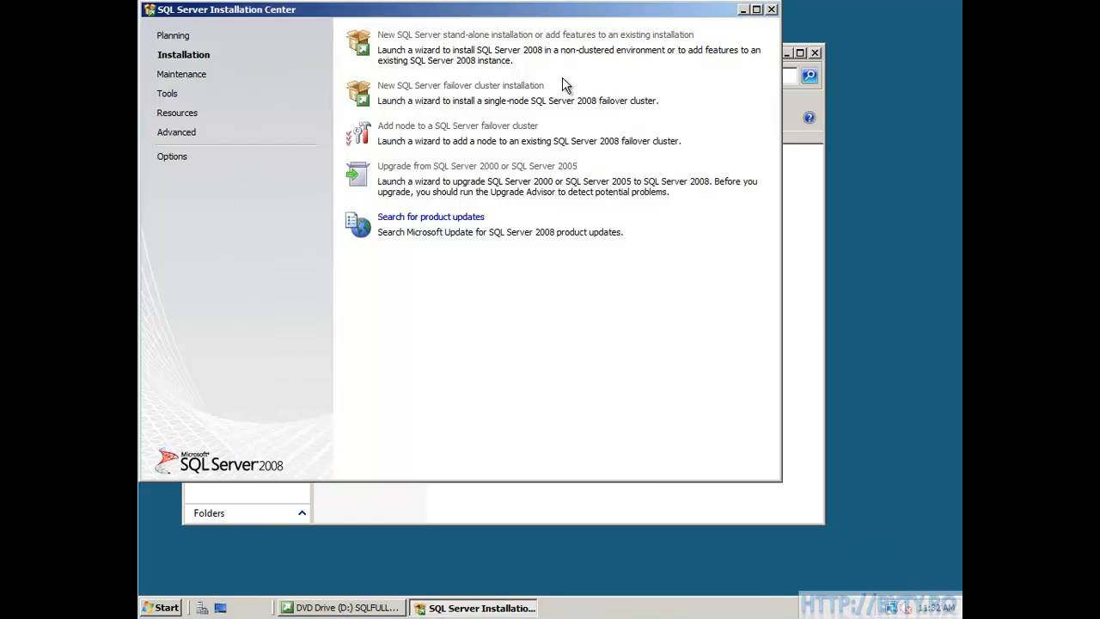
pyautogui.click(534, 35)
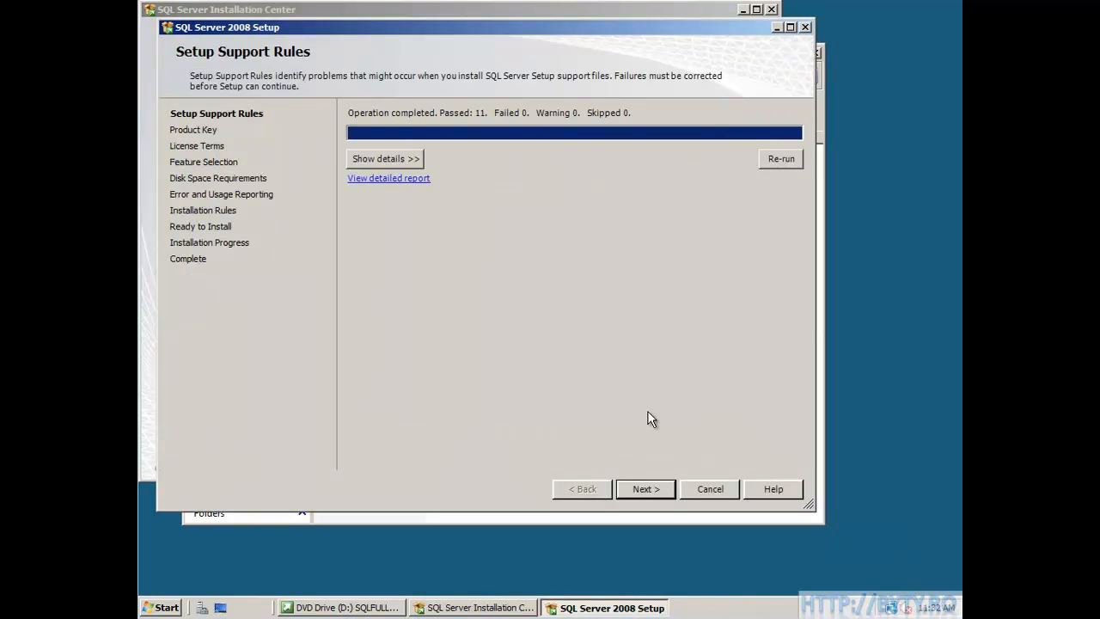
pyautogui.moveTo(646, 488)
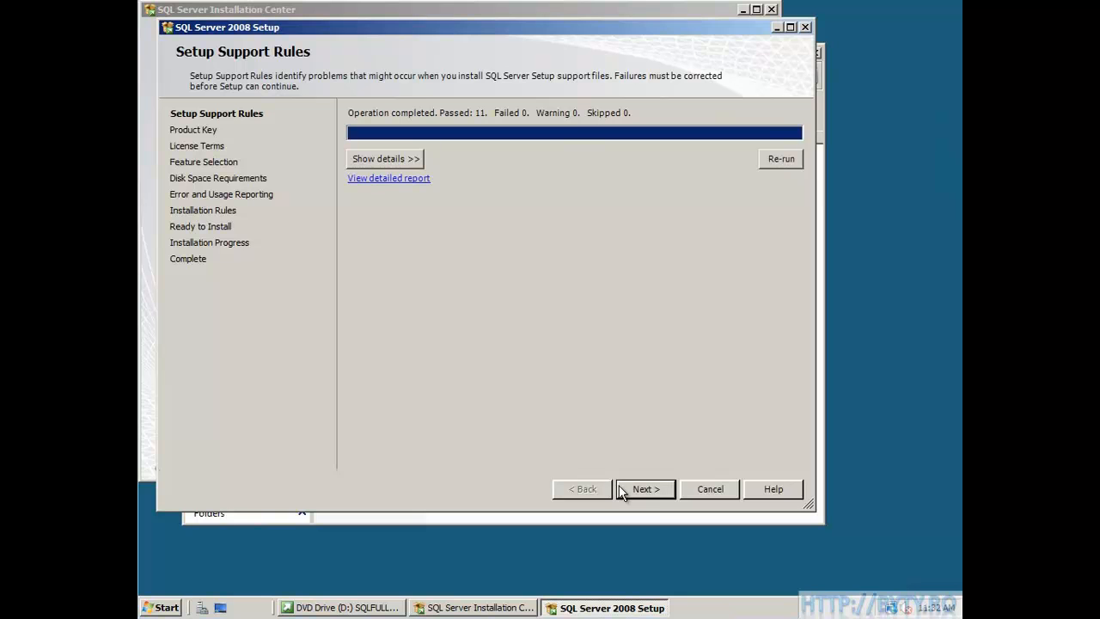
# - Accept the license and select Database Engine Services, Reporting Services and Management Tools features
pyautogui.click(646, 488)
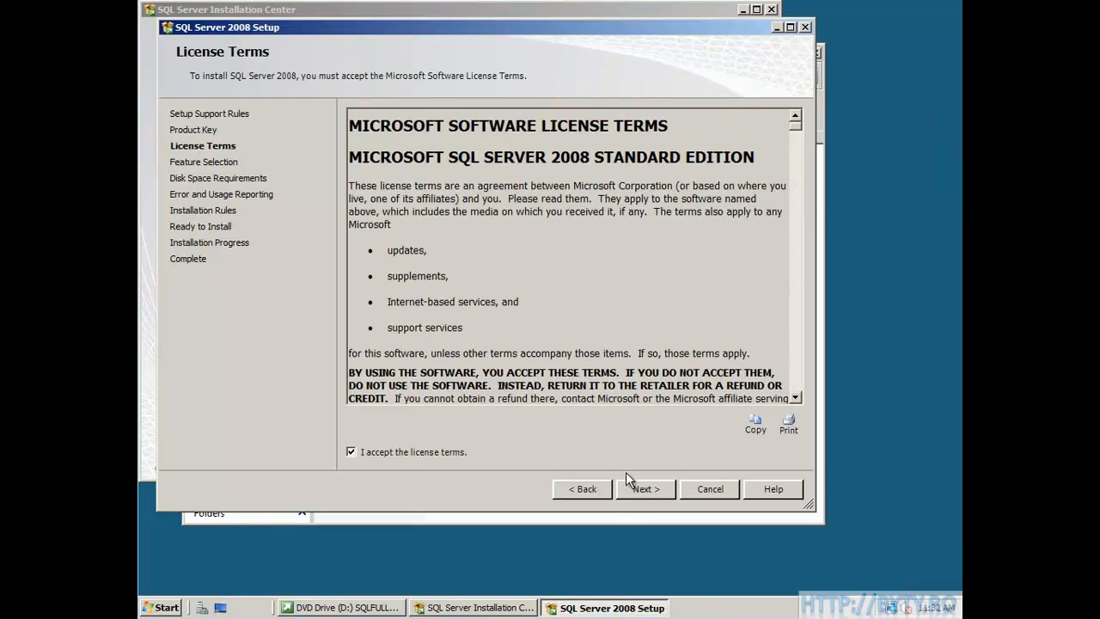
pyautogui.click(647, 489)
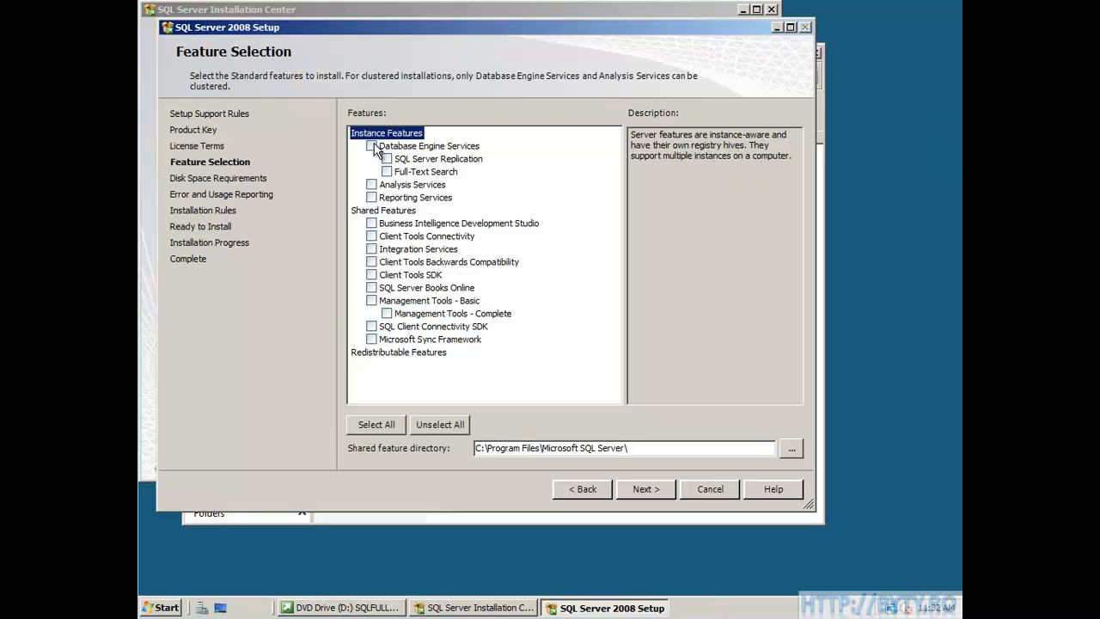
pyautogui.click(371, 144)
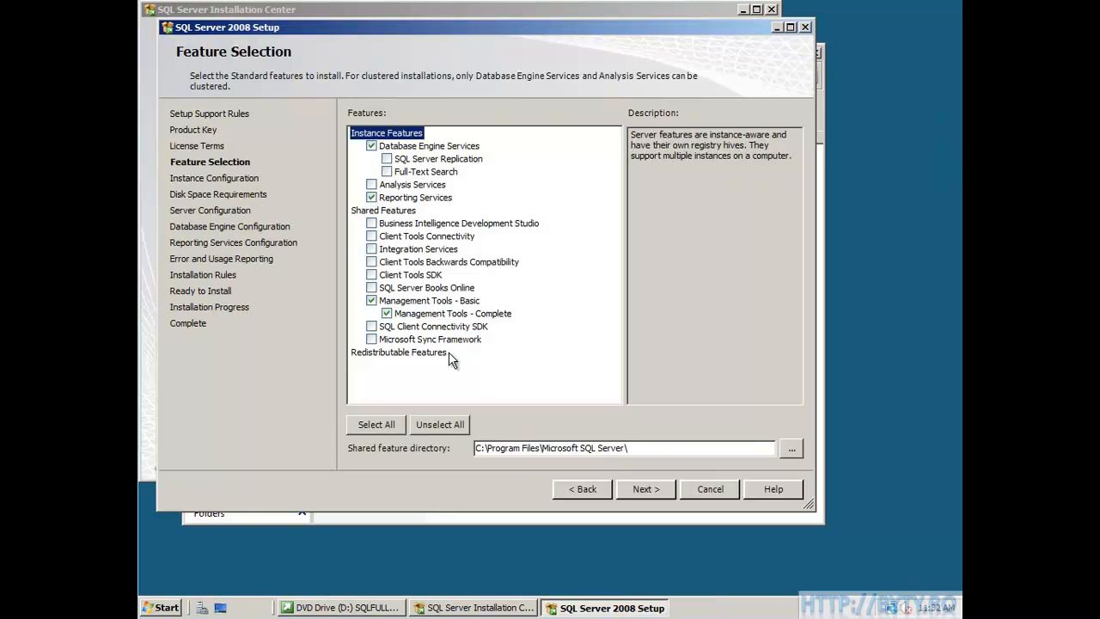
pyautogui.click(645, 488)
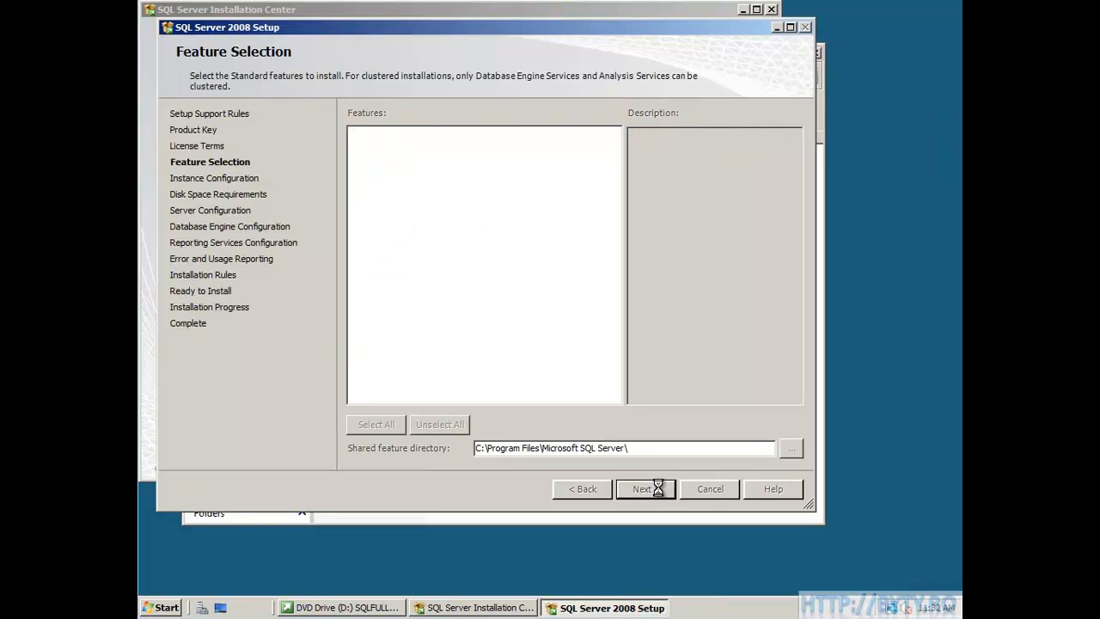
# - Keep the default MSSQLSERVER instance and continue past the Disk Space Requirements review
pyautogui.click(645, 488)
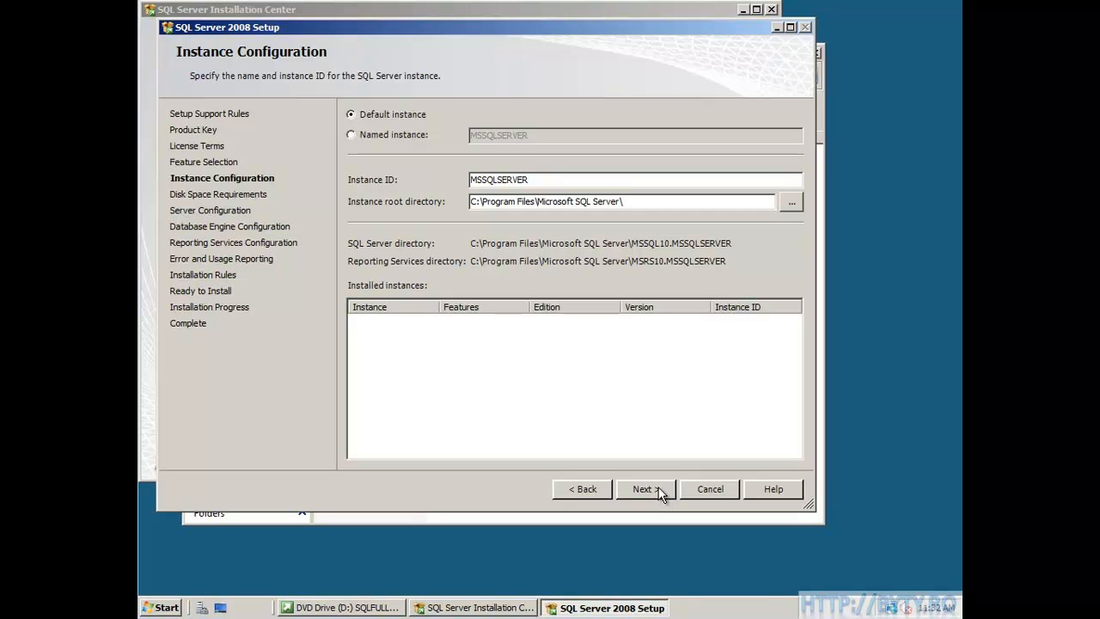
pyautogui.click(644, 488)
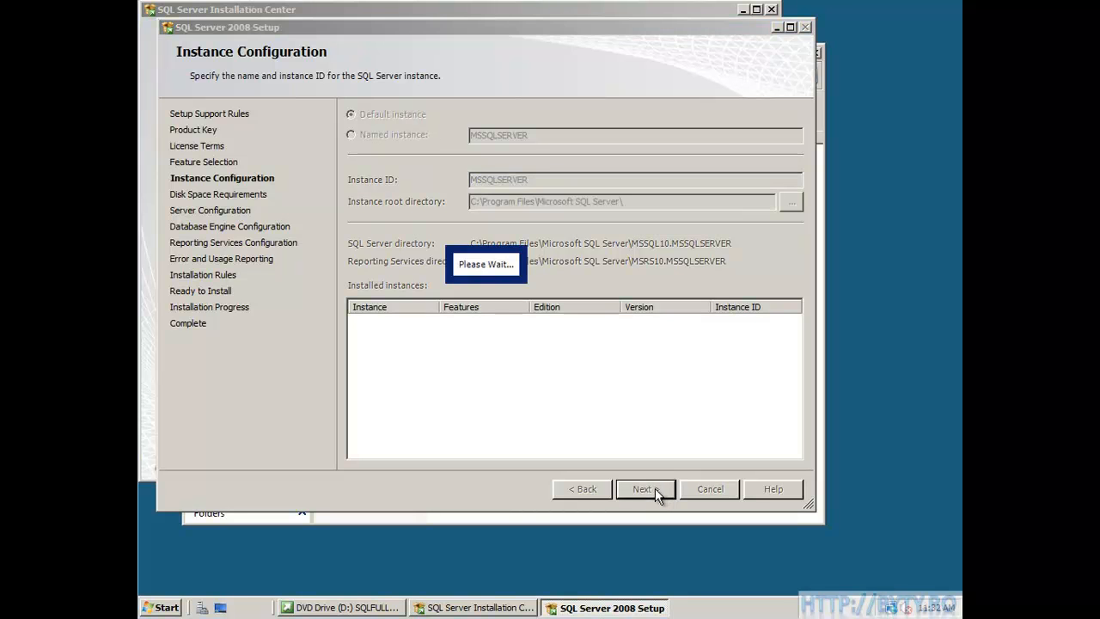
pyautogui.click(643, 488)
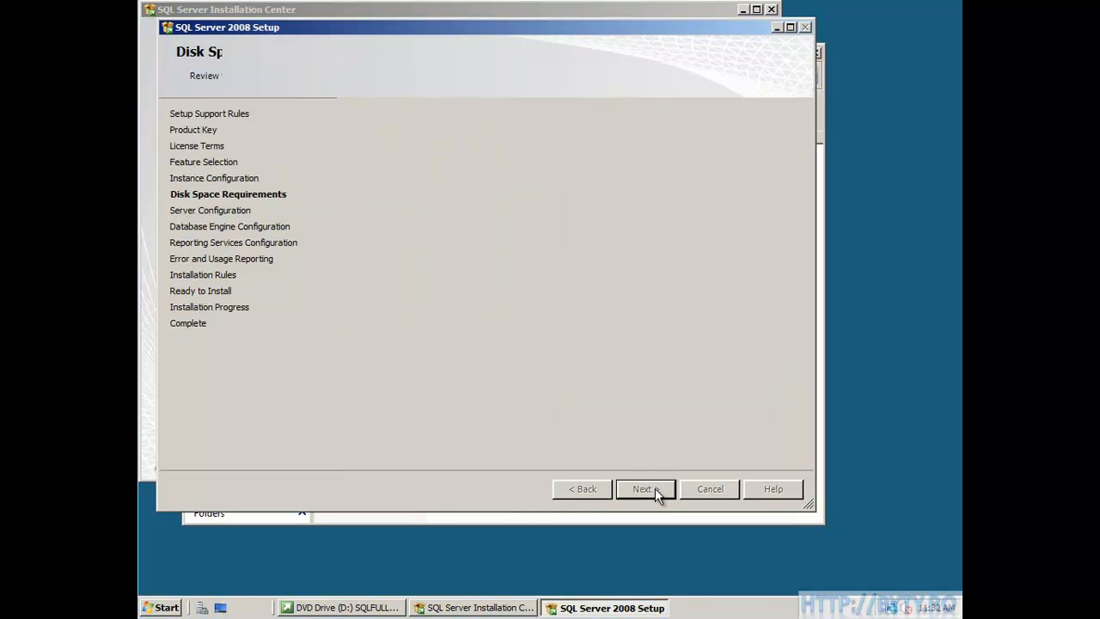
# - Assign BYTY\scom_sql_admin with its password as the single account for all SQL Server services
pyautogui.click(647, 488)
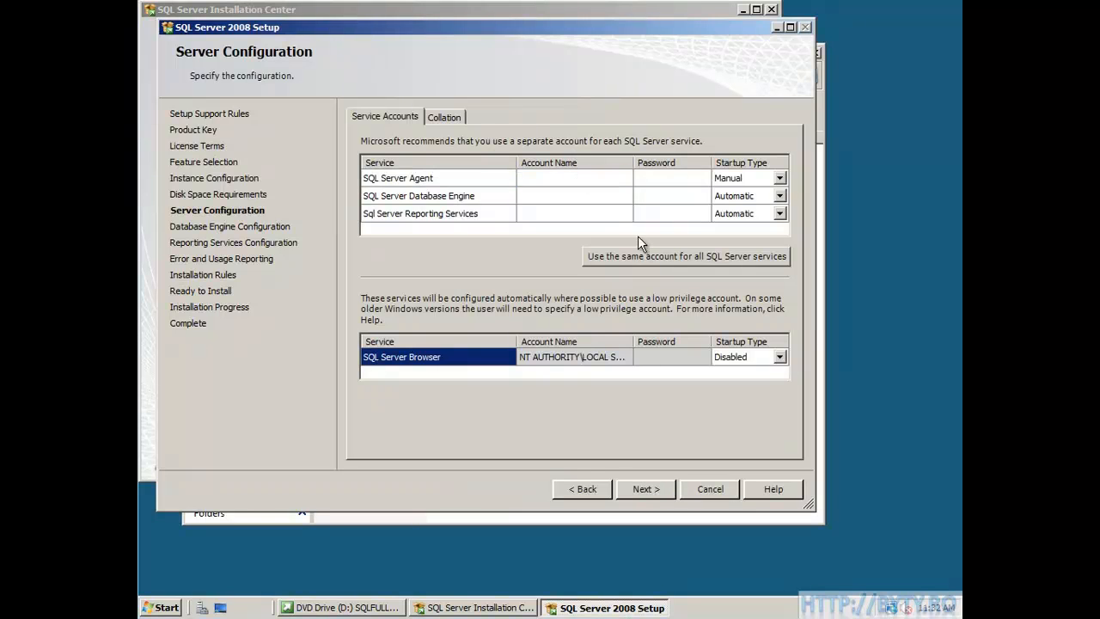
pyautogui.click(684, 256)
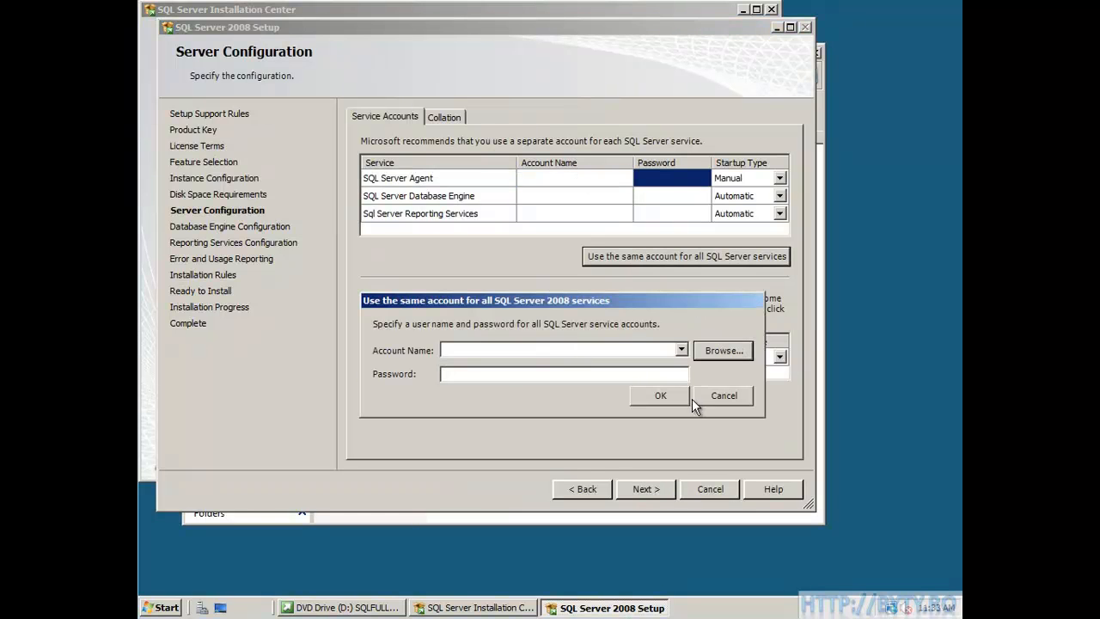
pyautogui.click(722, 351)
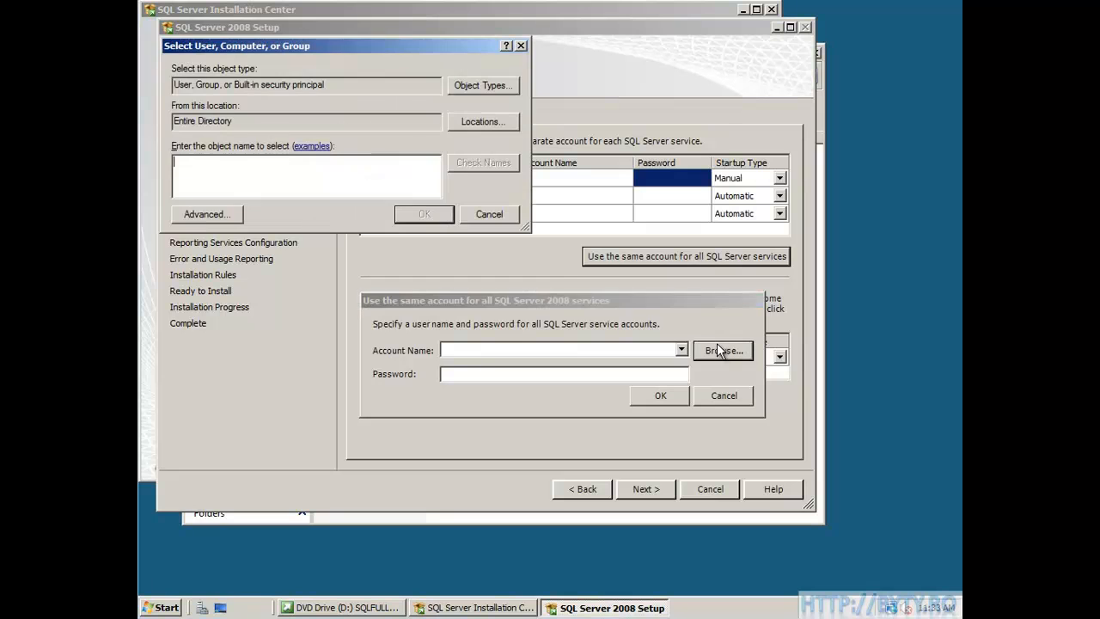
pyautogui.write('scom')
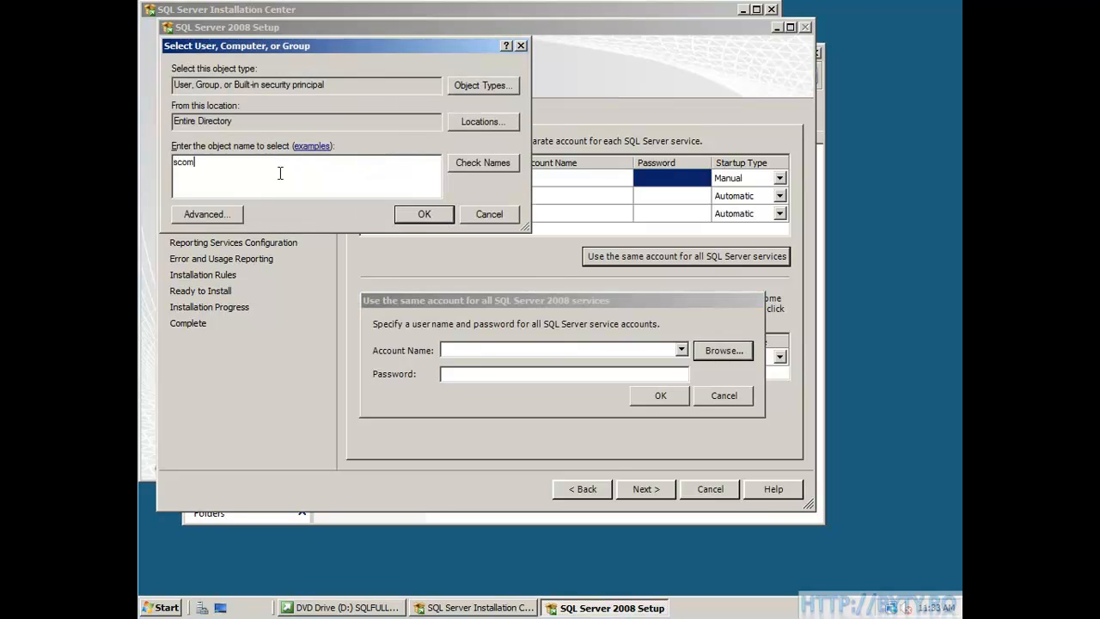
pyautogui.write('_sql_admin')
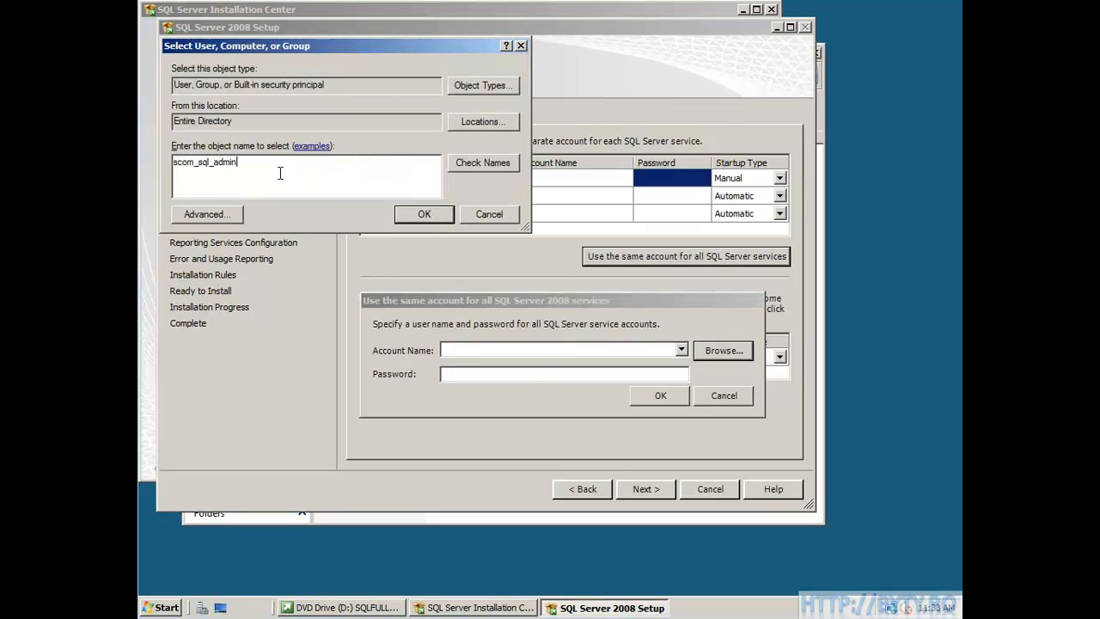
pyautogui.click(481, 161)
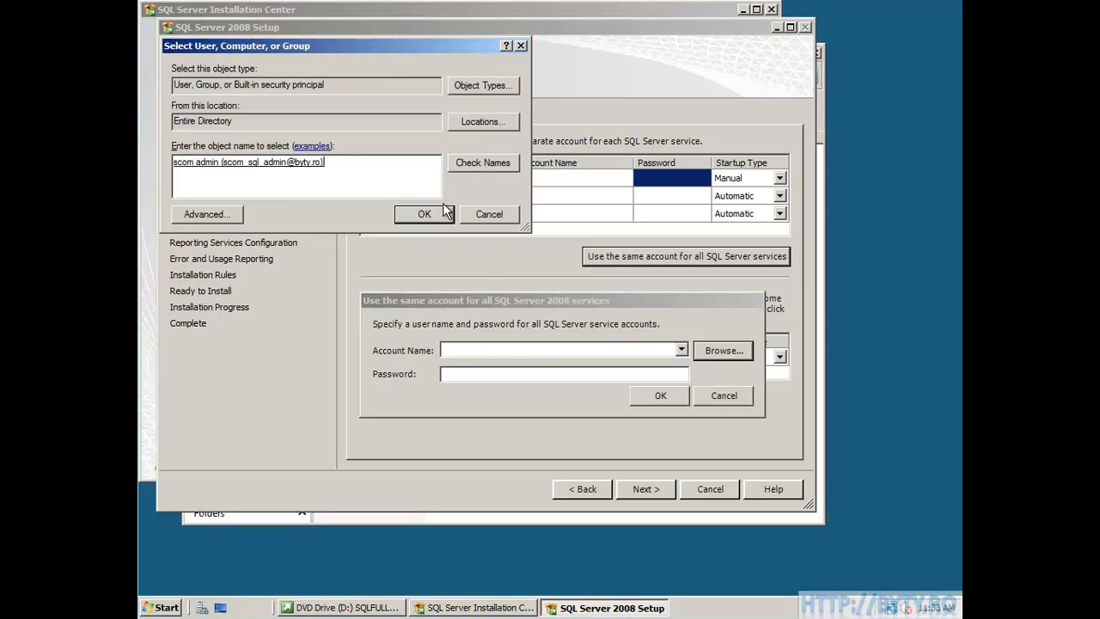
pyautogui.click(423, 213)
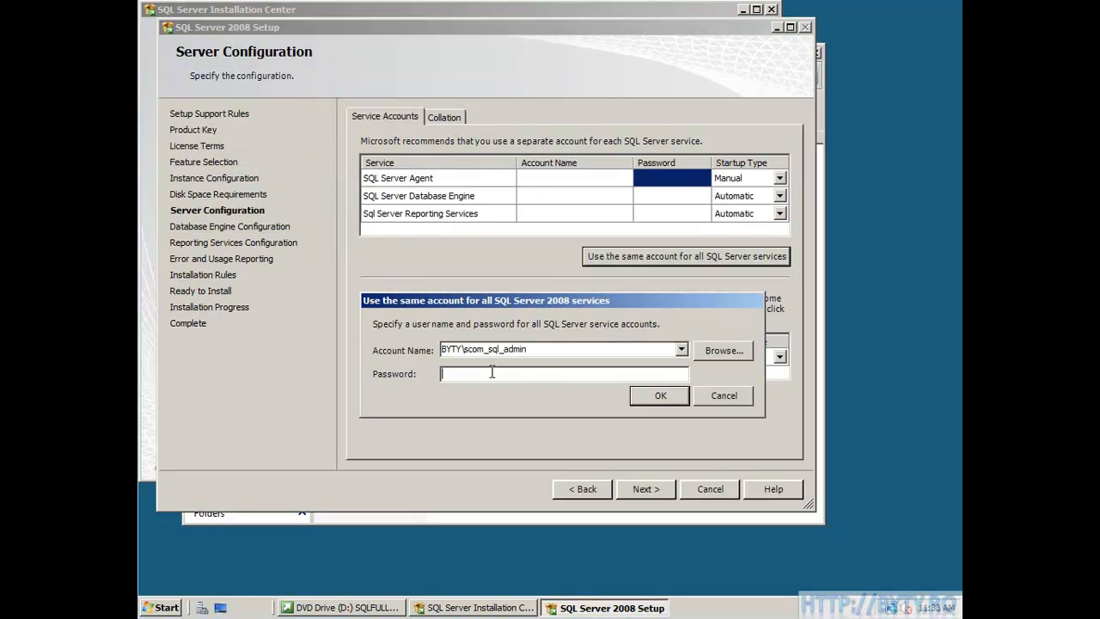
pyautogui.write('******')
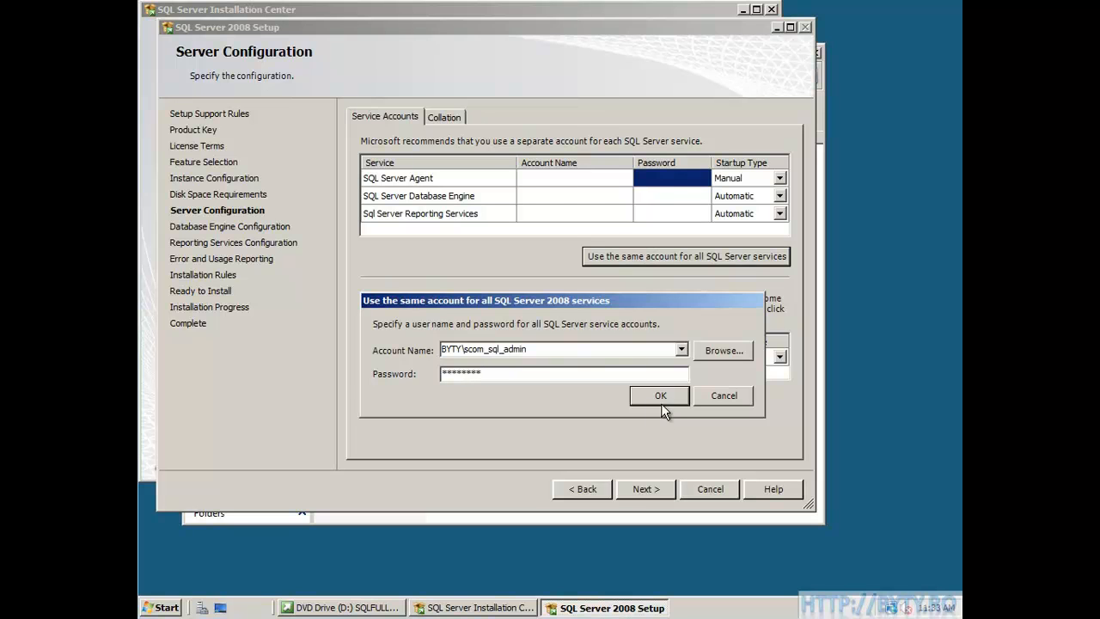
pyautogui.click(660, 396)
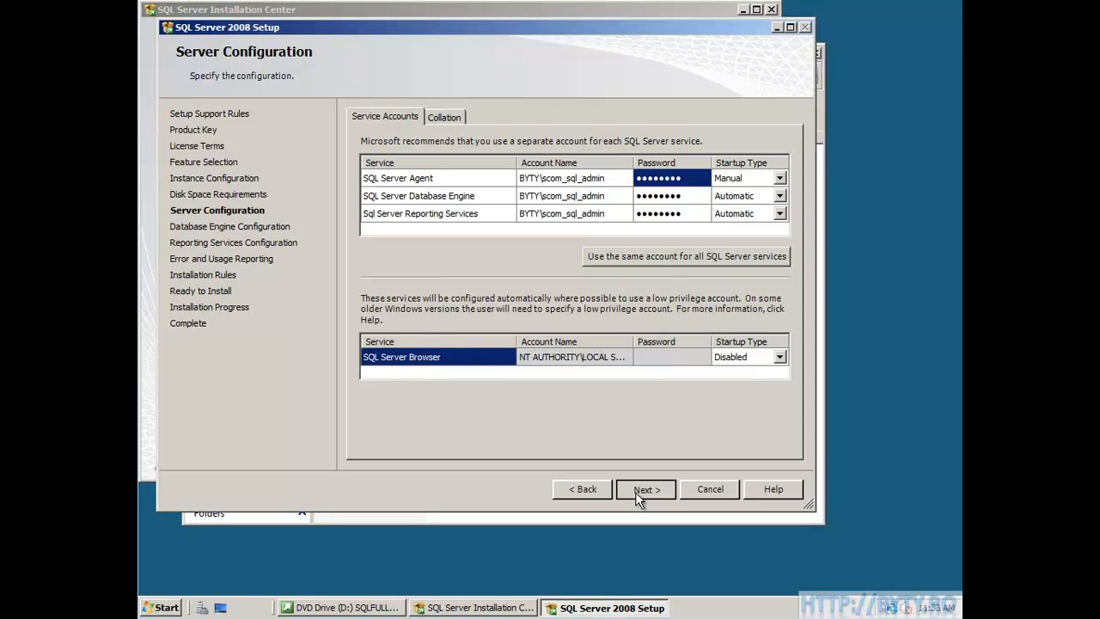
# - Add the current user as SQL Server administrator and keep native-mode Reporting Services and usage reporting defaults
pyautogui.click(647, 488)
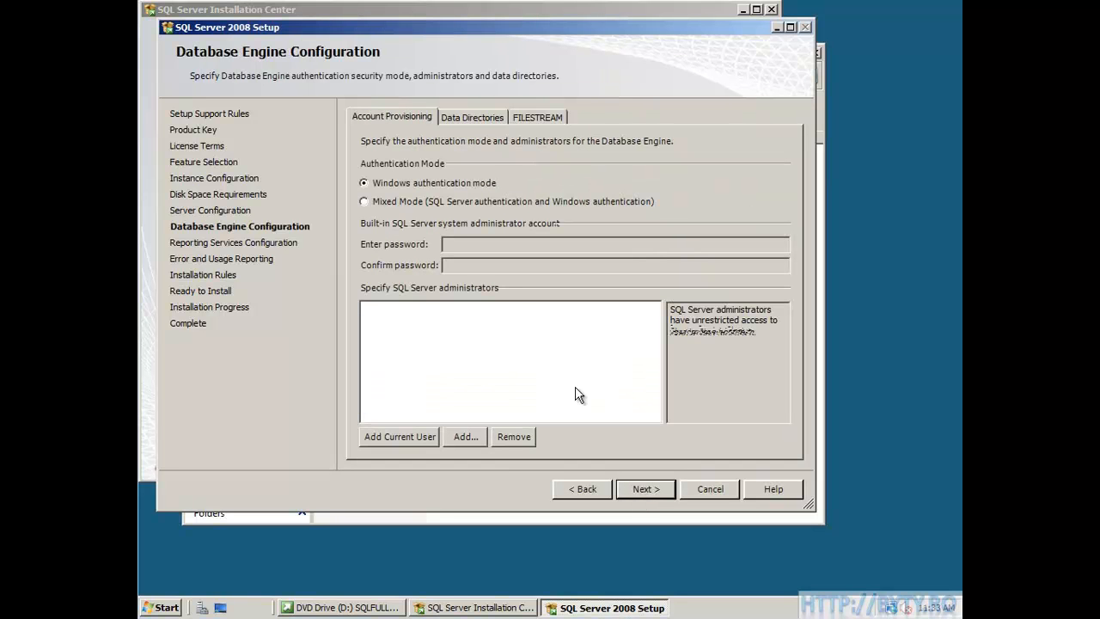
pyautogui.moveTo(430, 442)
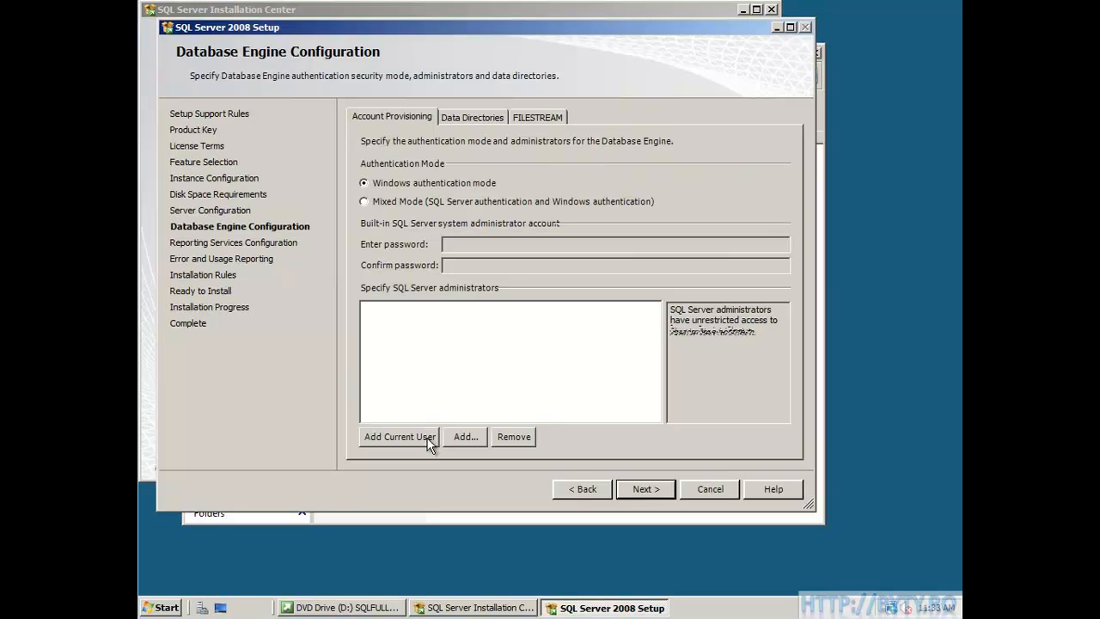
pyautogui.click(399, 436)
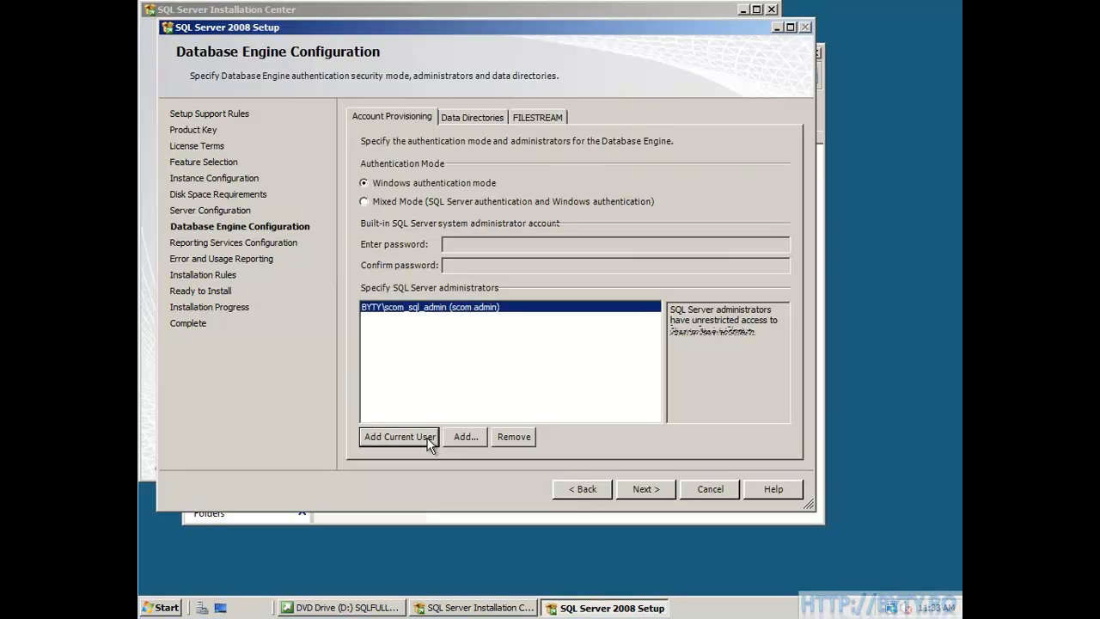
pyautogui.moveTo(657, 498)
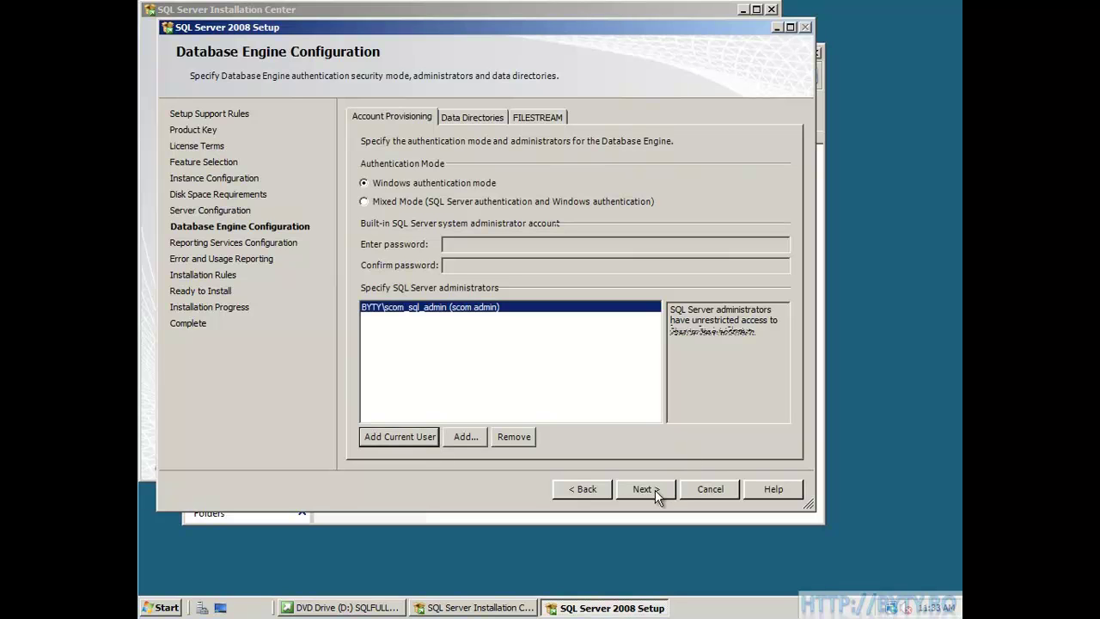
pyautogui.click(643, 488)
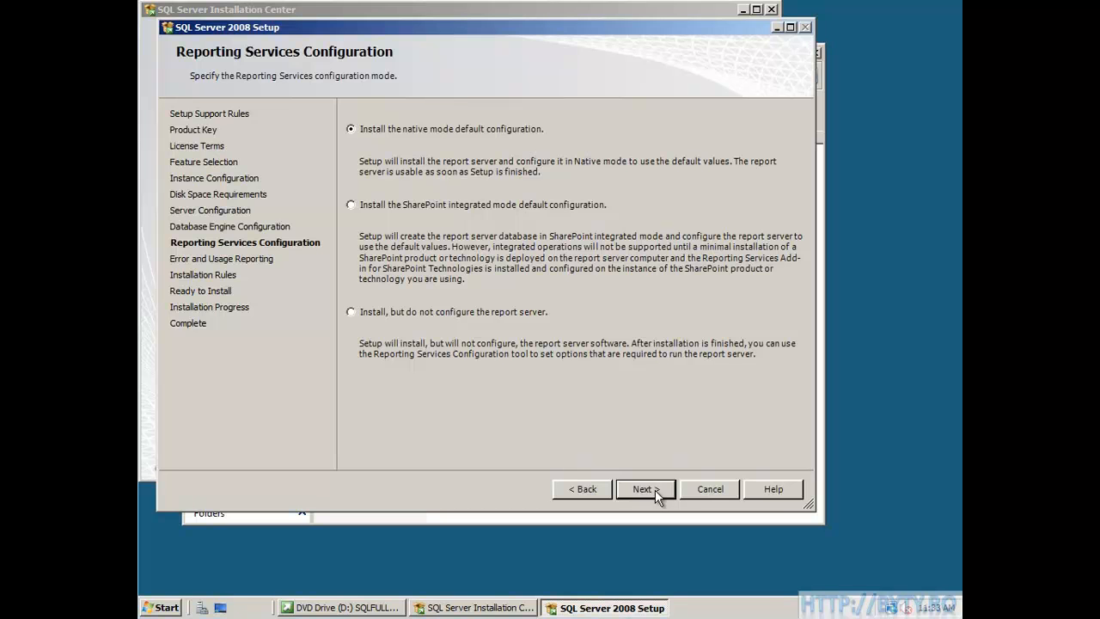
pyautogui.click(647, 488)
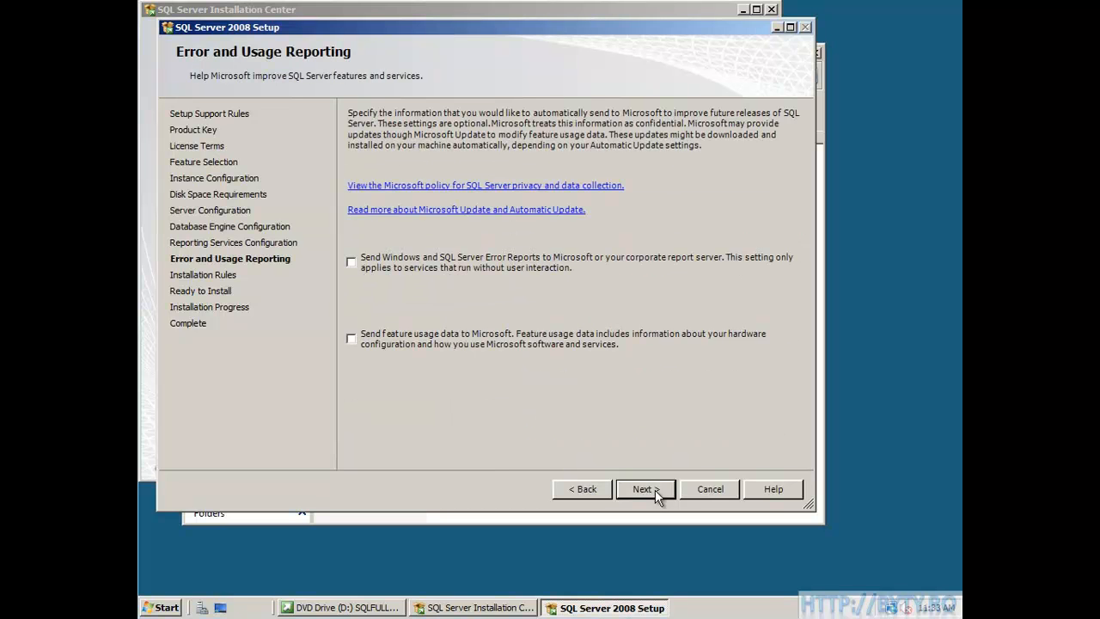
pyautogui.click(643, 488)
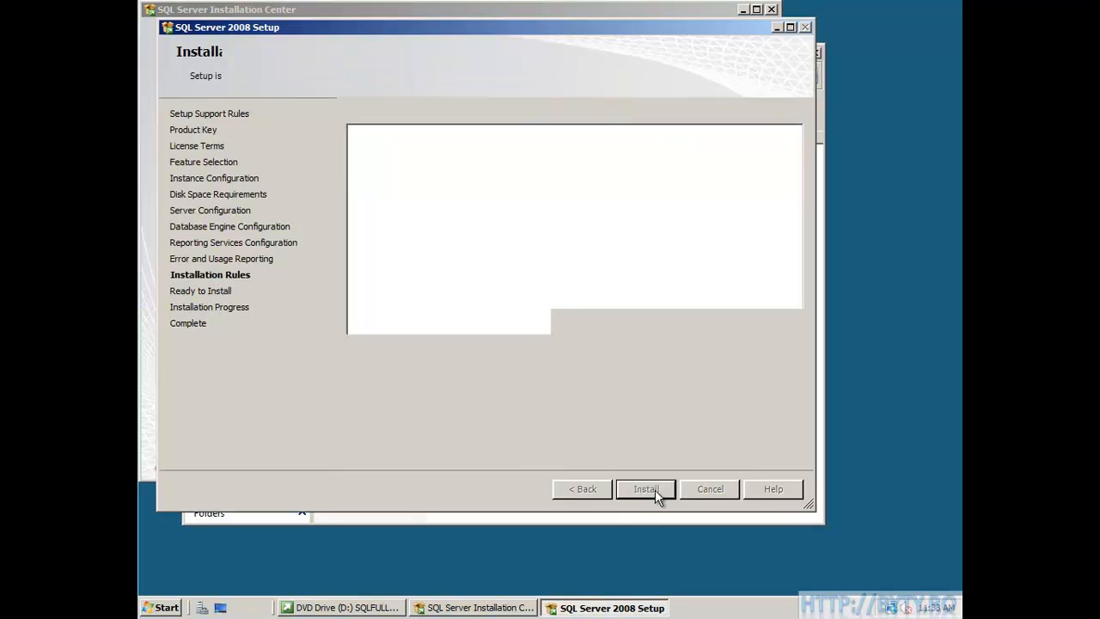
# - Install the four chosen features and reach the successful completion summary
pyautogui.click(646, 488)
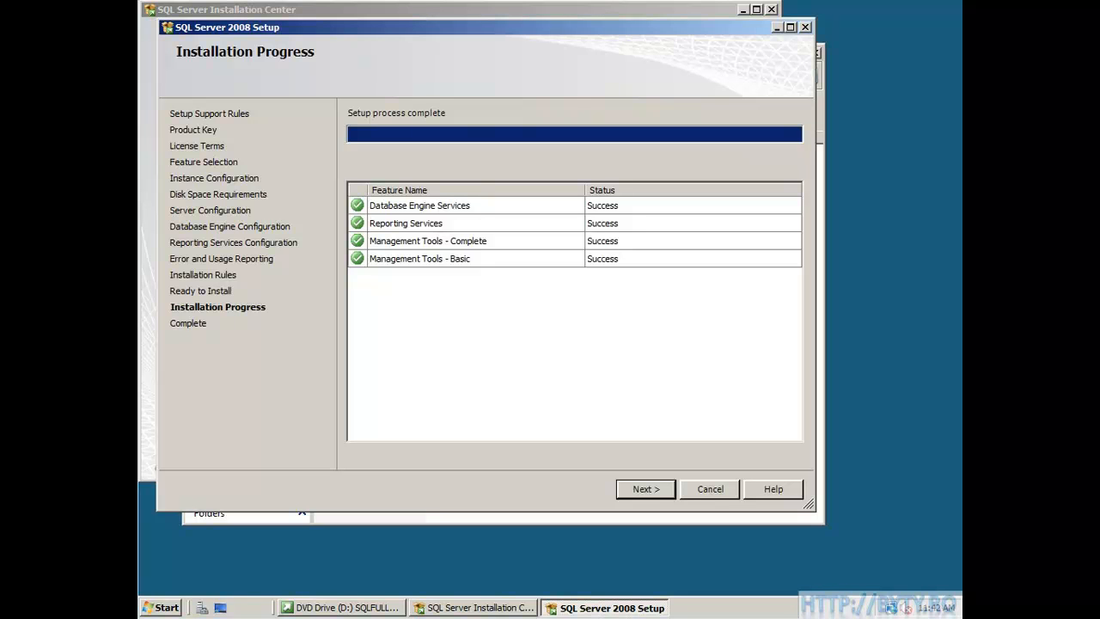
pyautogui.moveTo(646, 489)
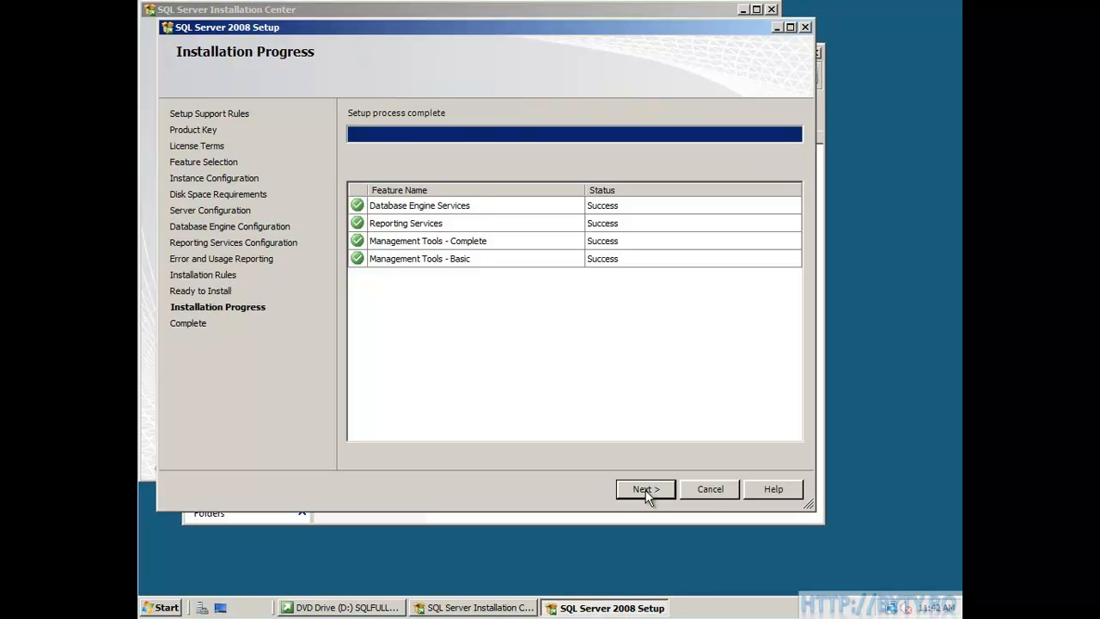
pyautogui.click(644, 488)
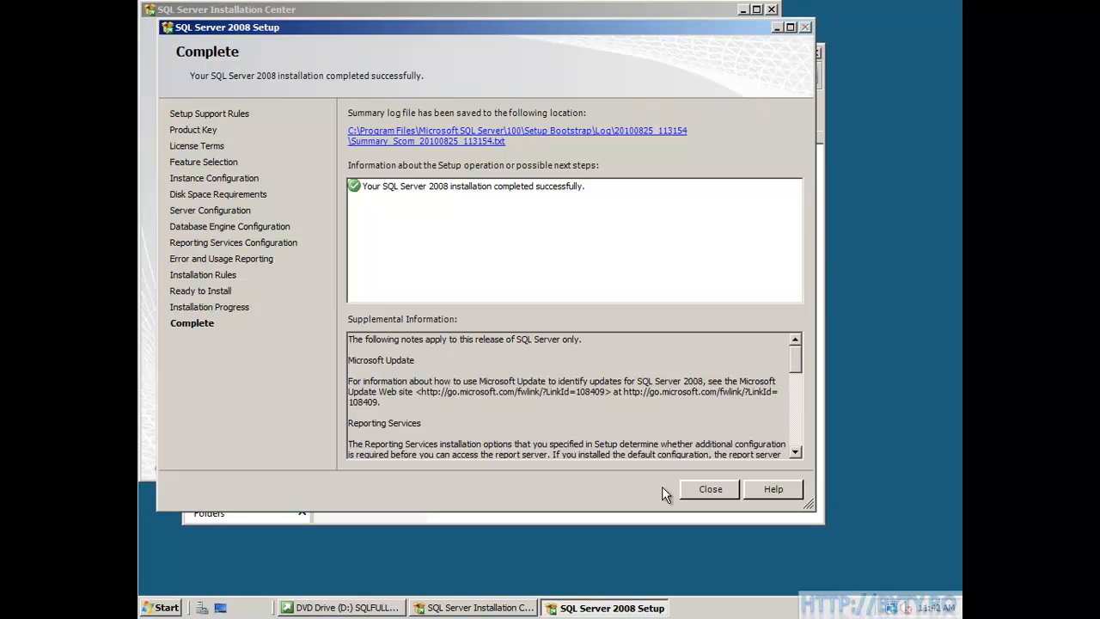
# - Close the finished setup wizard, the Installation Center and the DVD drive folder
pyautogui.click(710, 488)
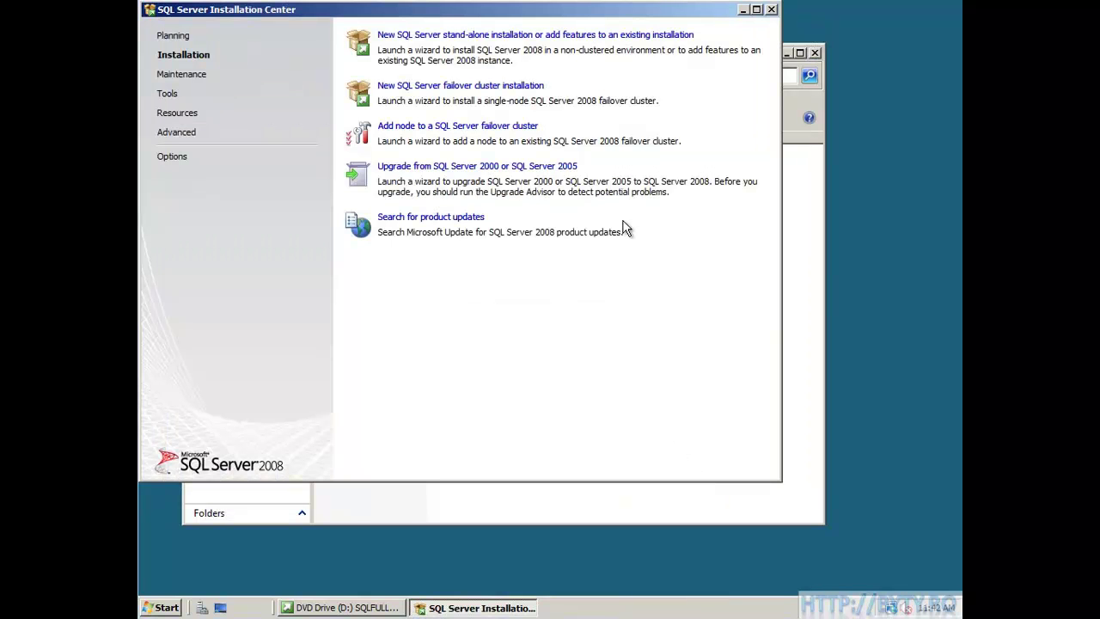
pyautogui.moveTo(773, 19)
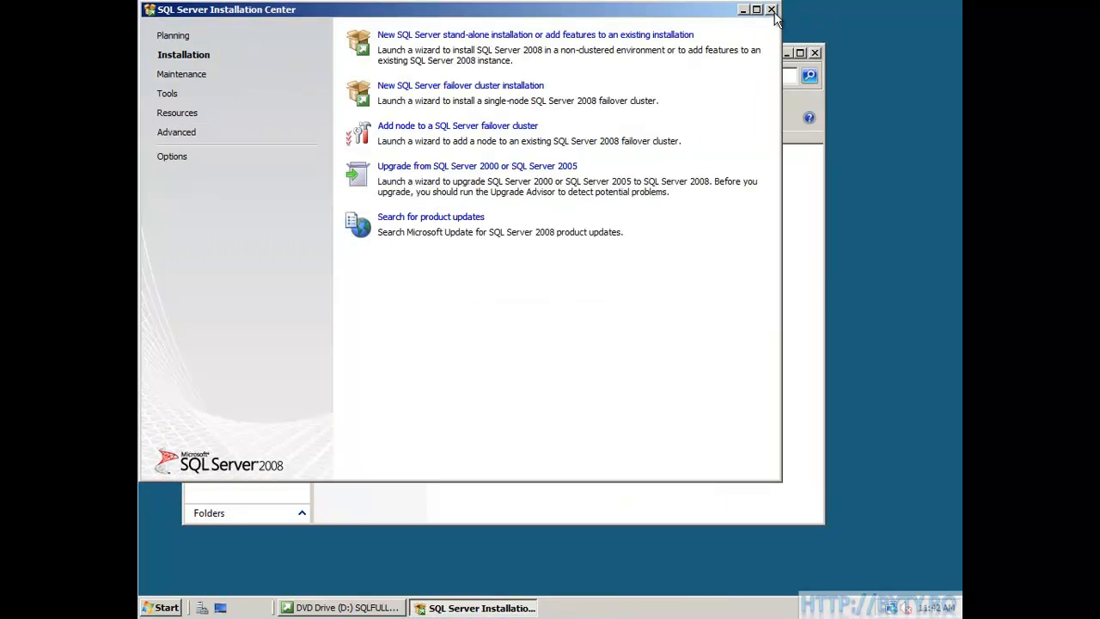
pyautogui.click(770, 11)
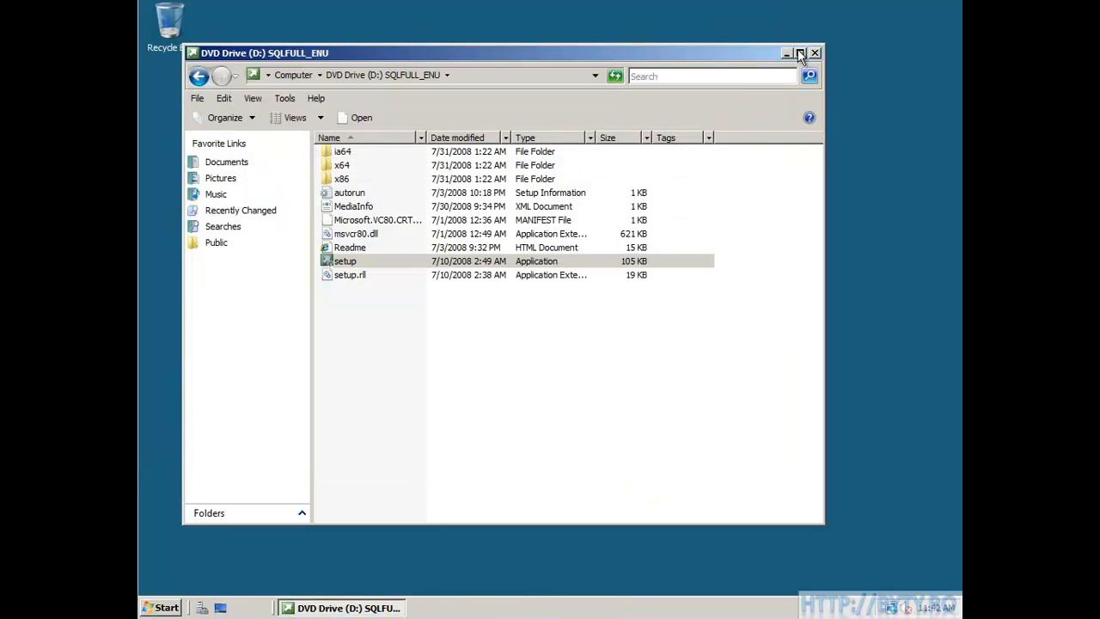
pyautogui.click(786, 51)
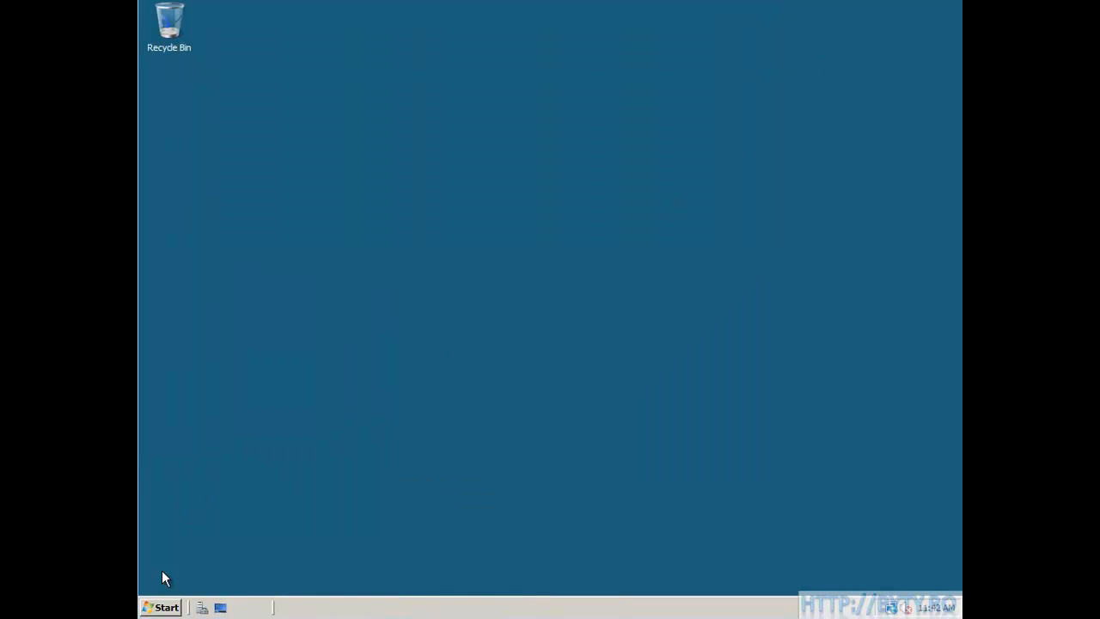
# - Launch SetupOM from C:\SystemCenterOperationsManager\evalcdimage via Start > Computer
pyautogui.click(162, 607)
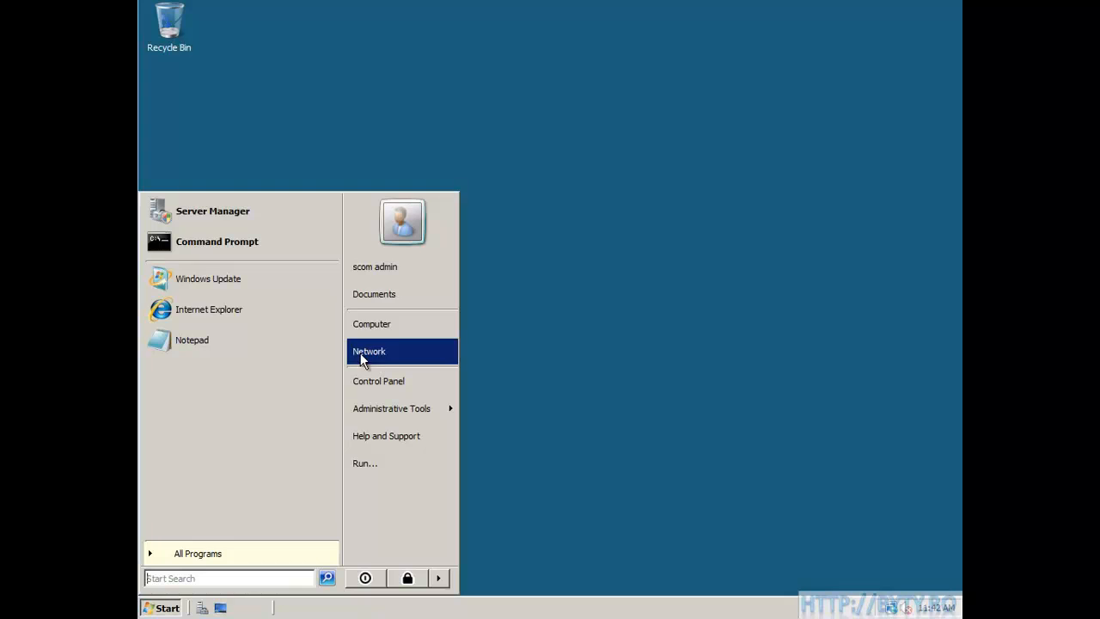
pyautogui.click(371, 323)
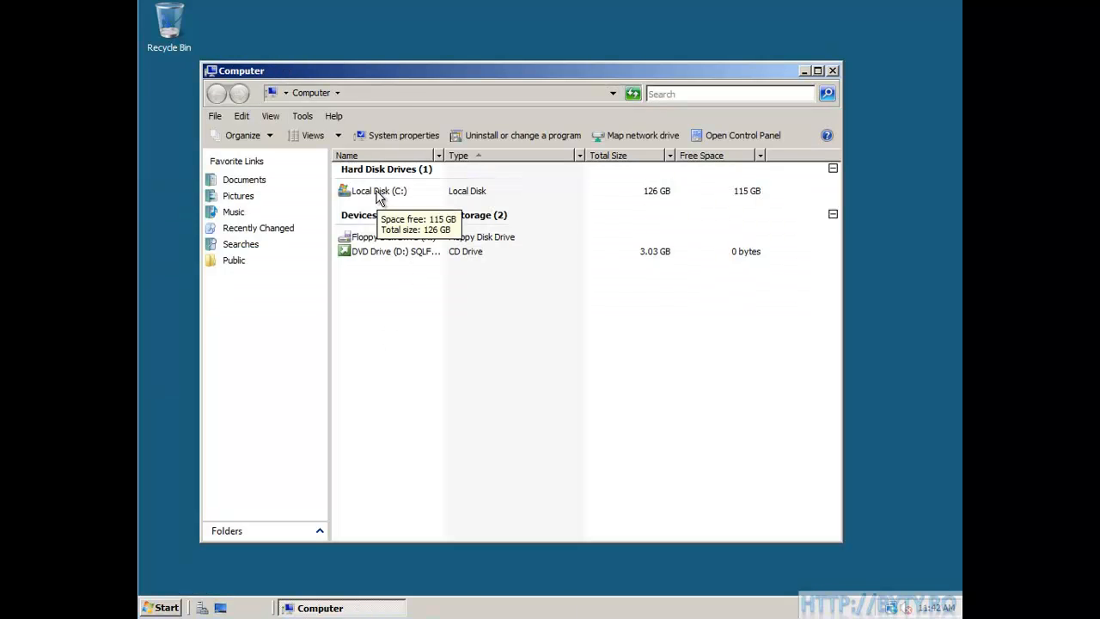
pyautogui.doubleClick(378, 191)
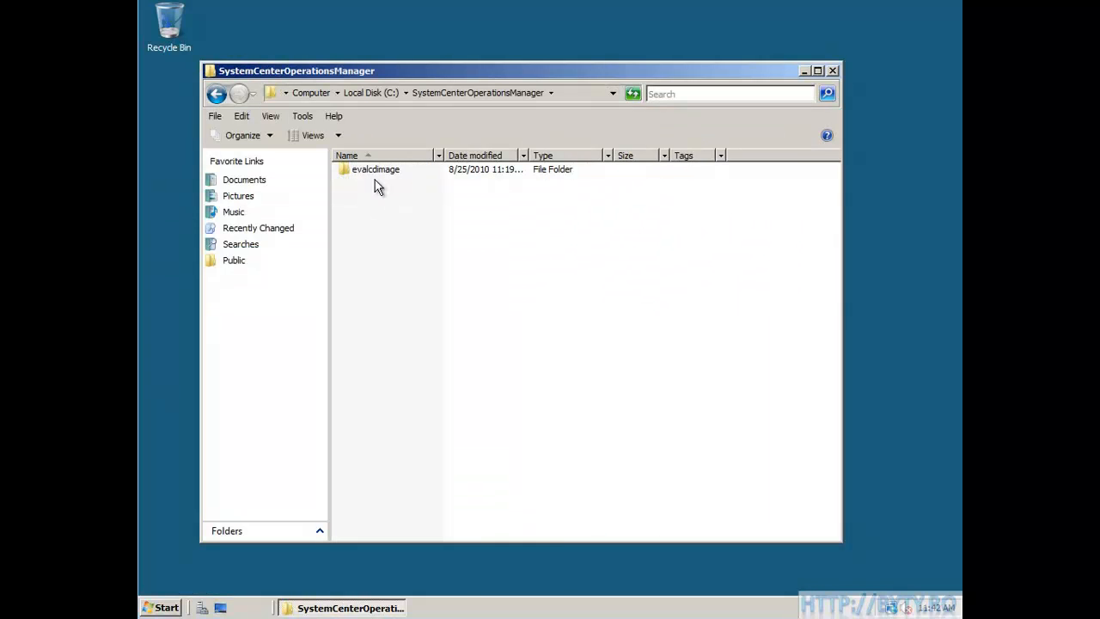
pyautogui.doubleClick(375, 170)
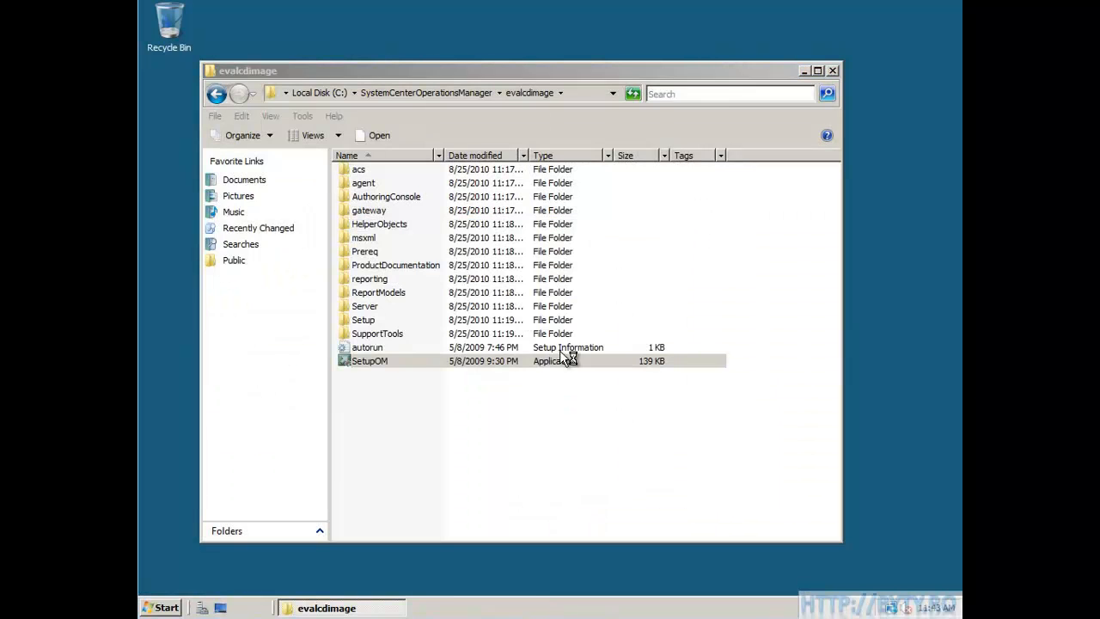
pyautogui.doubleClick(368, 361)
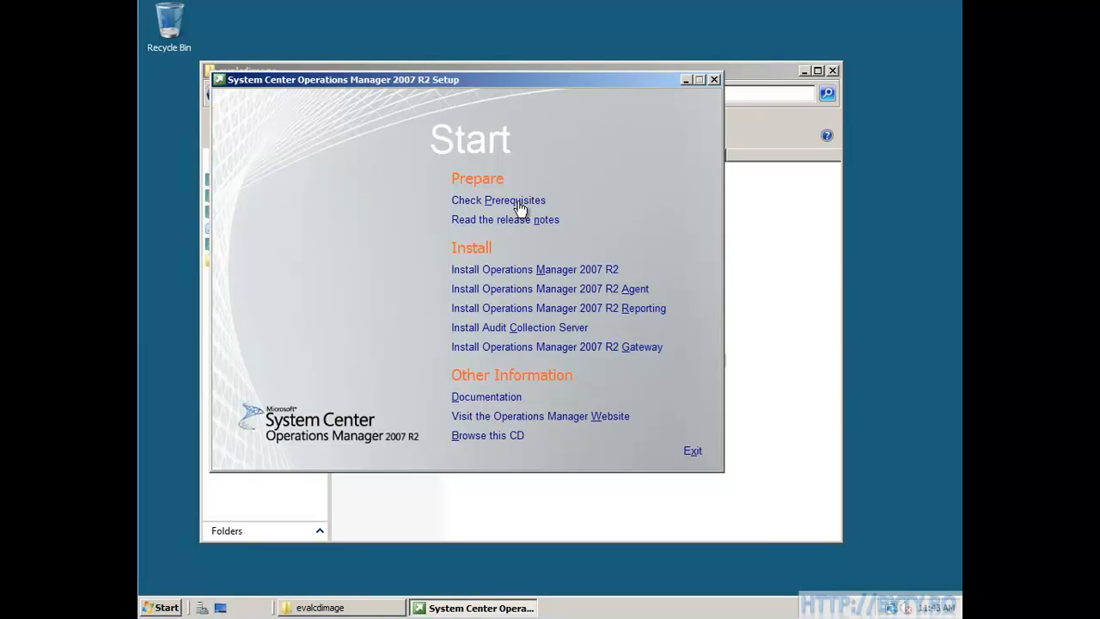
# - Run the prerequisite check with every component ticked and view the failed SQL Server requirement details
pyautogui.click(498, 199)
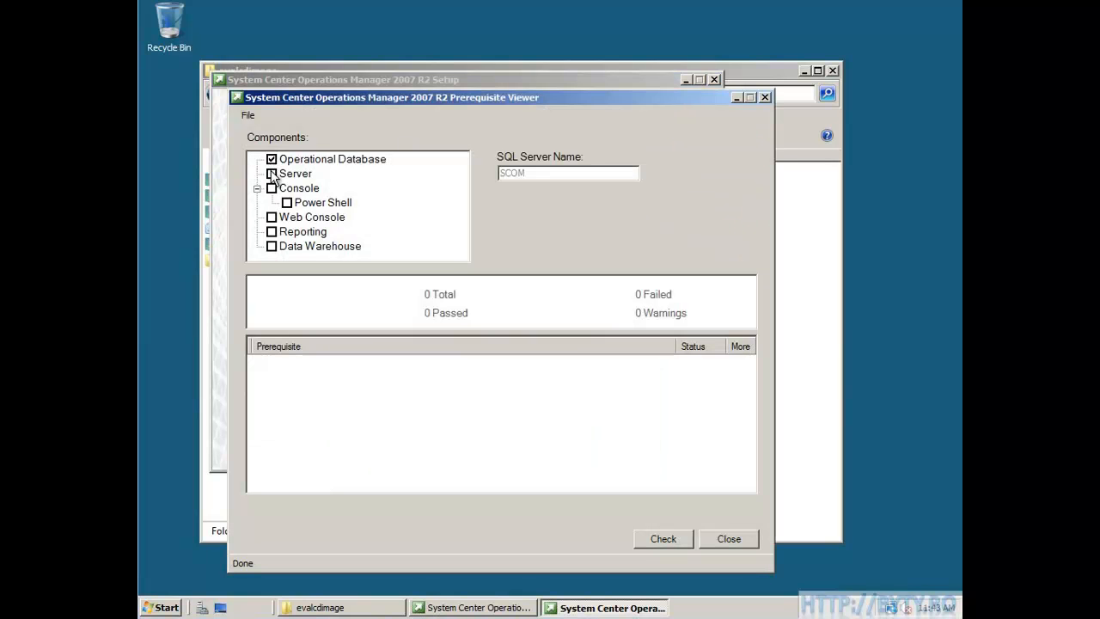
pyautogui.click(272, 230)
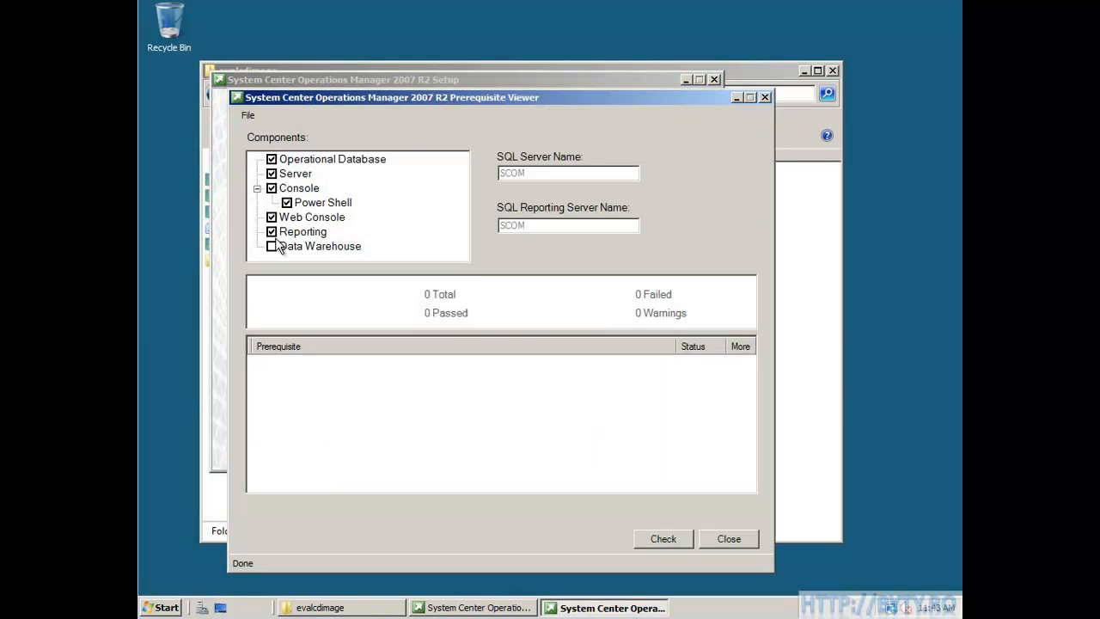
pyautogui.click(663, 540)
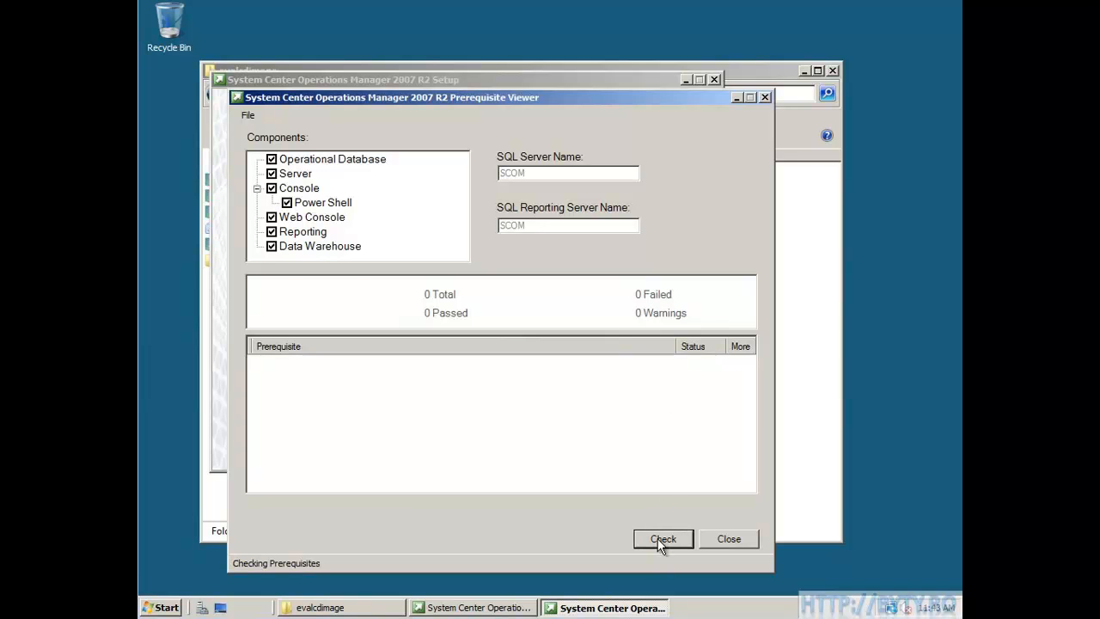
pyautogui.click(663, 539)
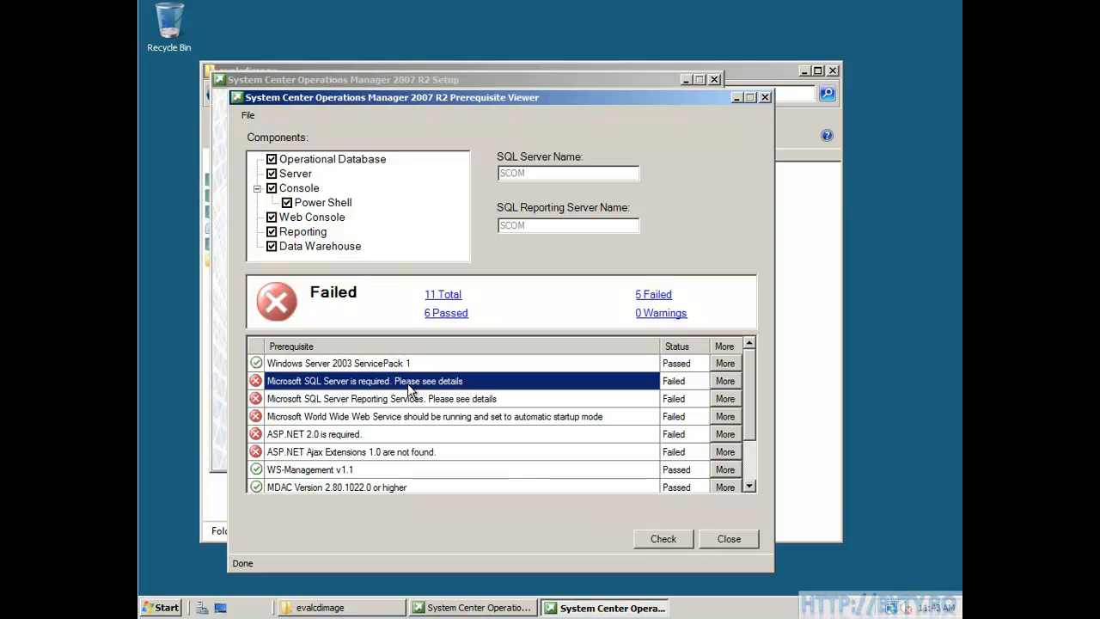
pyautogui.click(726, 381)
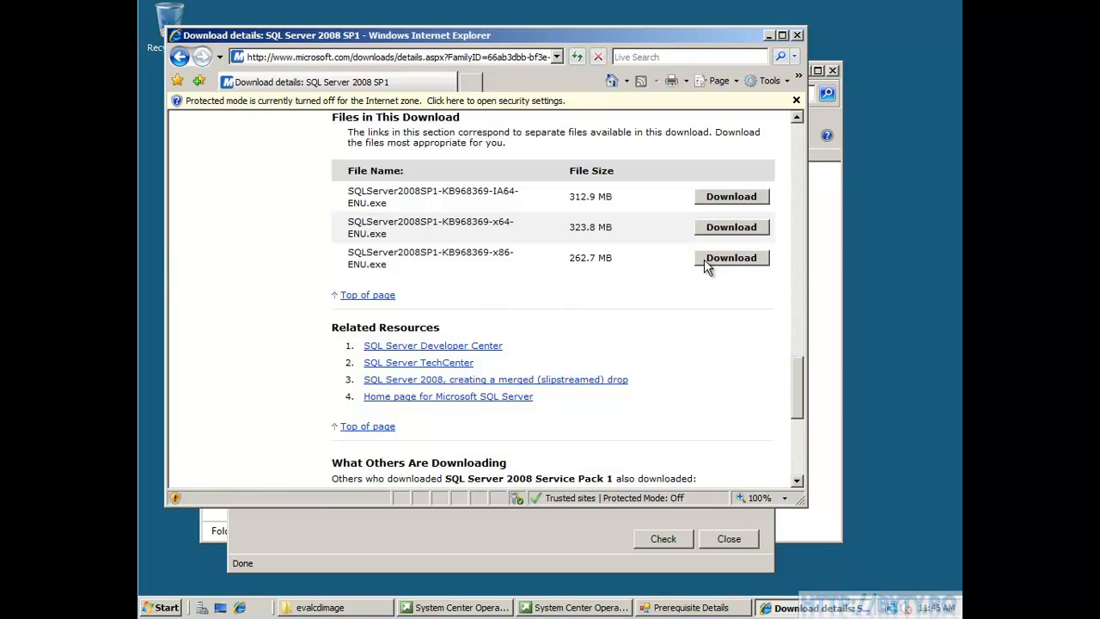
# - Download the x86 SQL Server 2008 SP1 installer and save it to the Desktop location
pyautogui.click(733, 258)
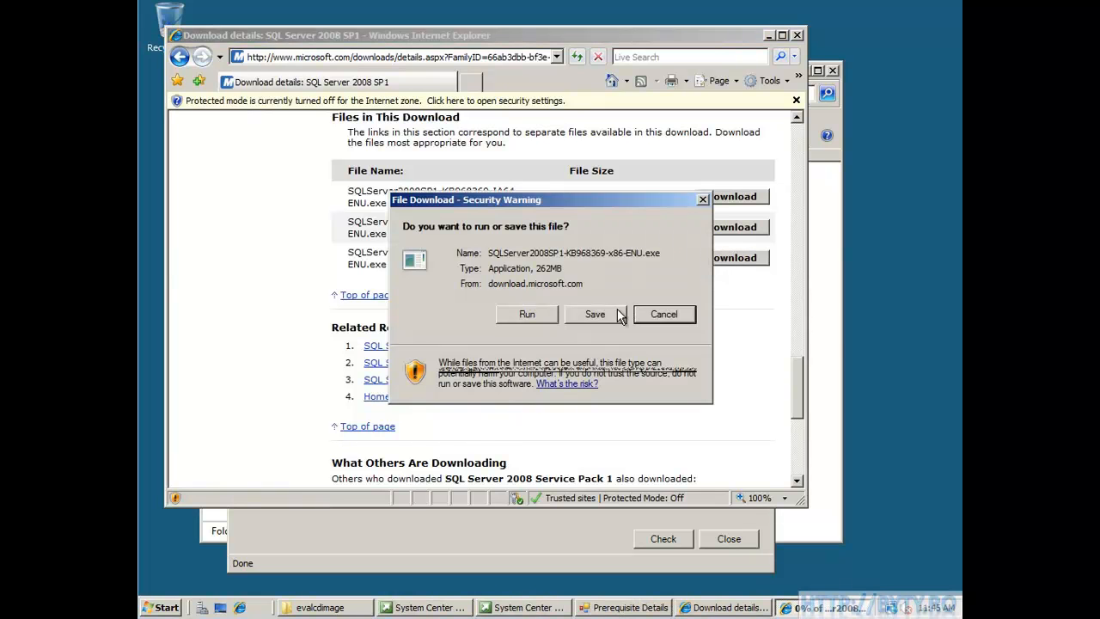
pyautogui.click(595, 313)
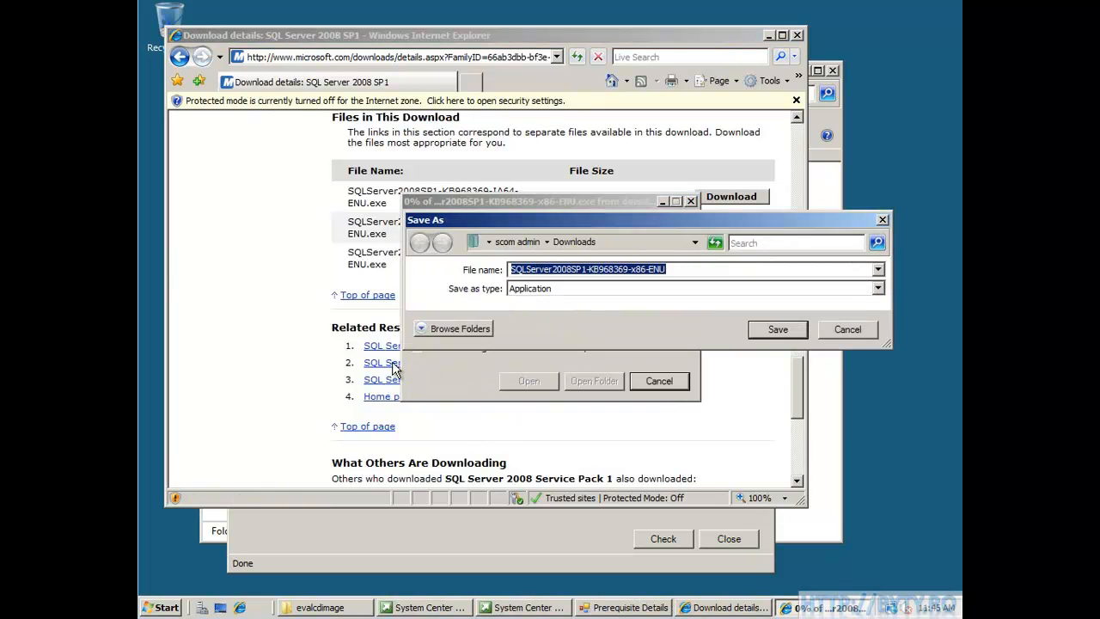
pyautogui.click(461, 328)
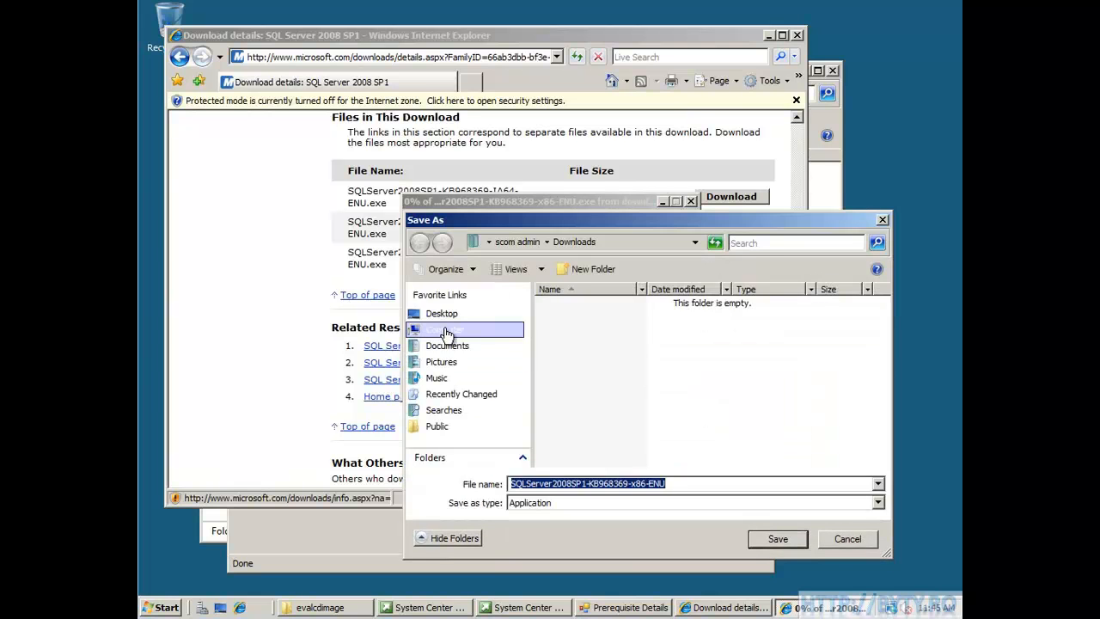
pyautogui.click(777, 540)
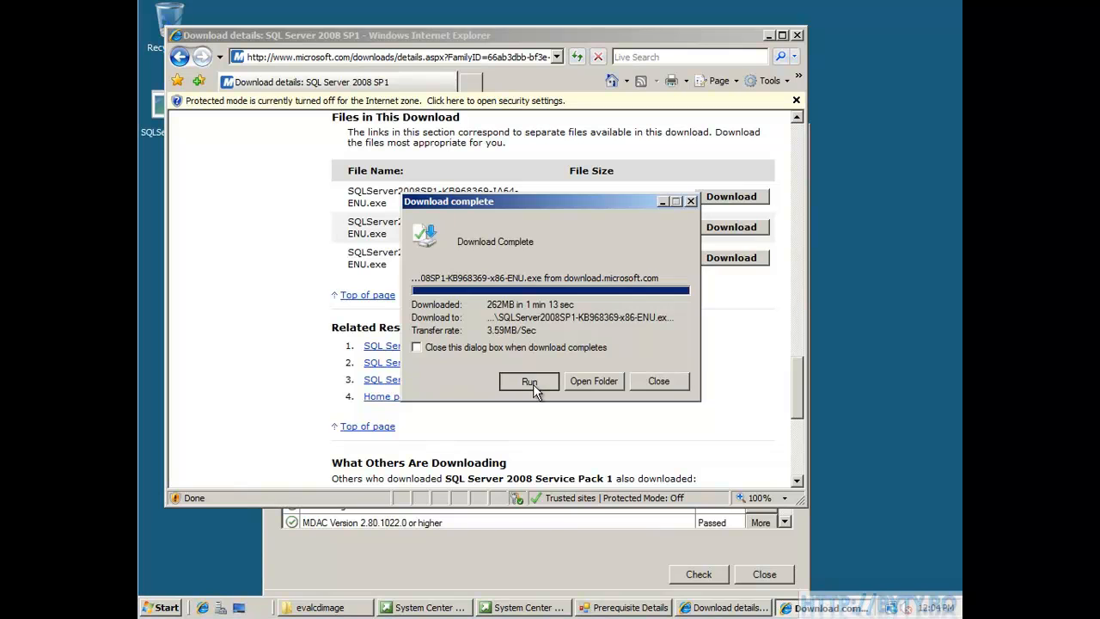
# - Run the SP1 installer, accept the license and update the MSSQLSERVER instance to completion
pyautogui.click(529, 381)
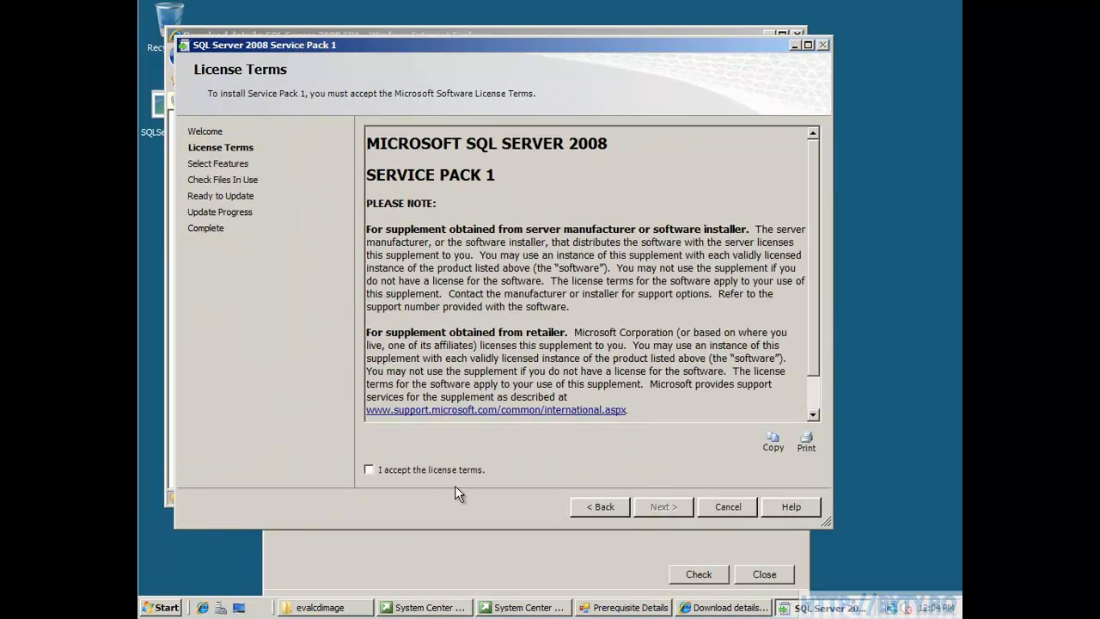
pyautogui.click(664, 505)
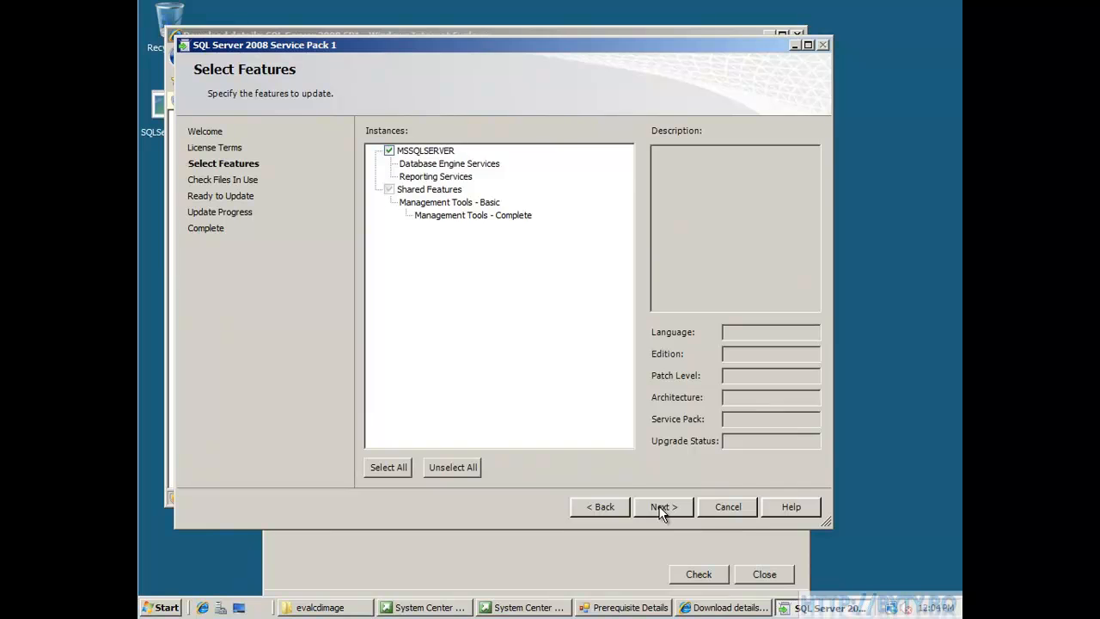
pyautogui.click(664, 505)
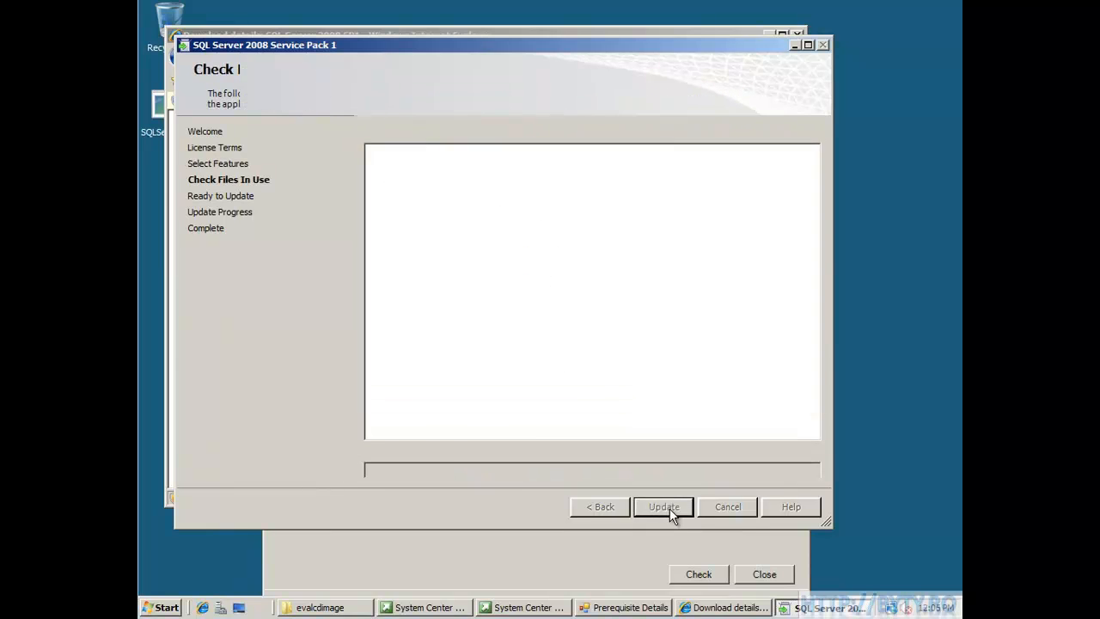
pyautogui.click(663, 505)
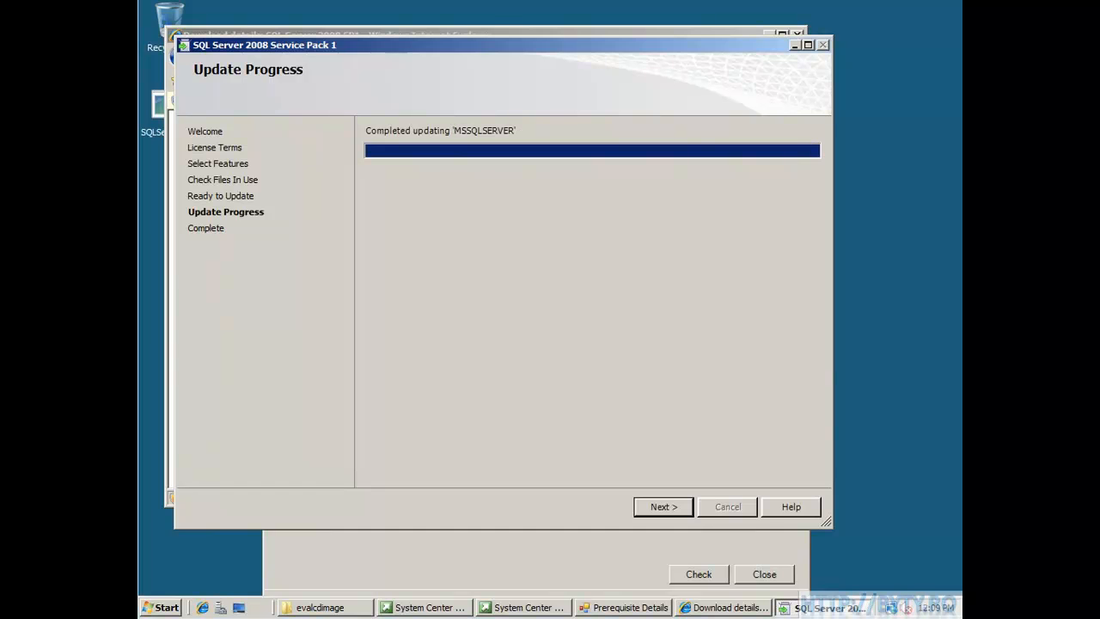
pyautogui.click(663, 506)
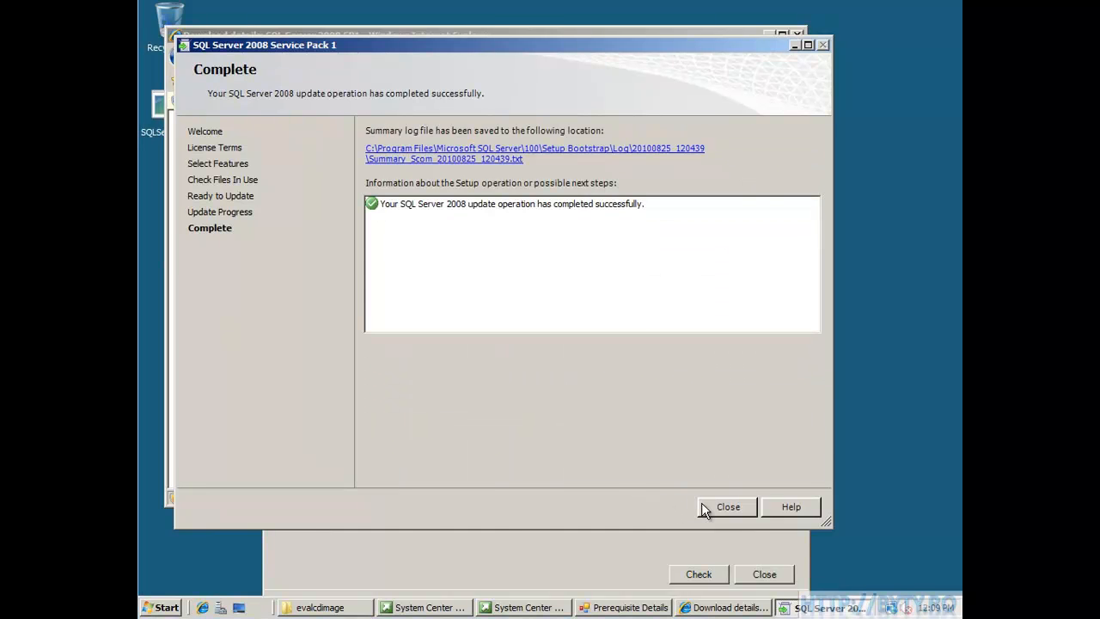
pyautogui.click(727, 505)
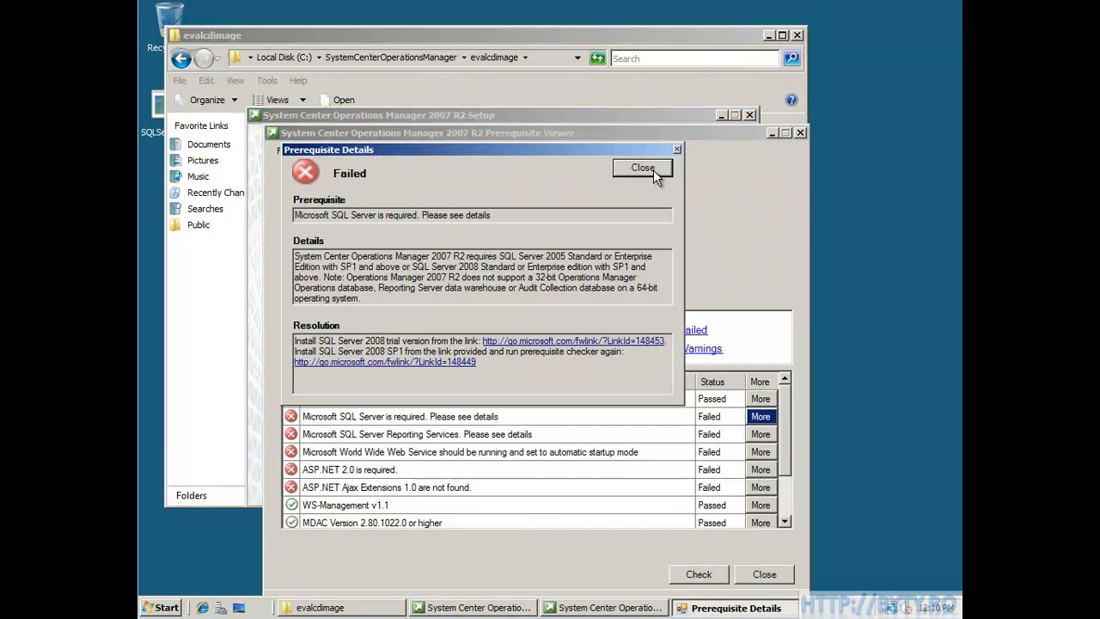
# - Dismiss the SQL Server details and rerun the check, now passing 8 of 11
pyautogui.click(642, 168)
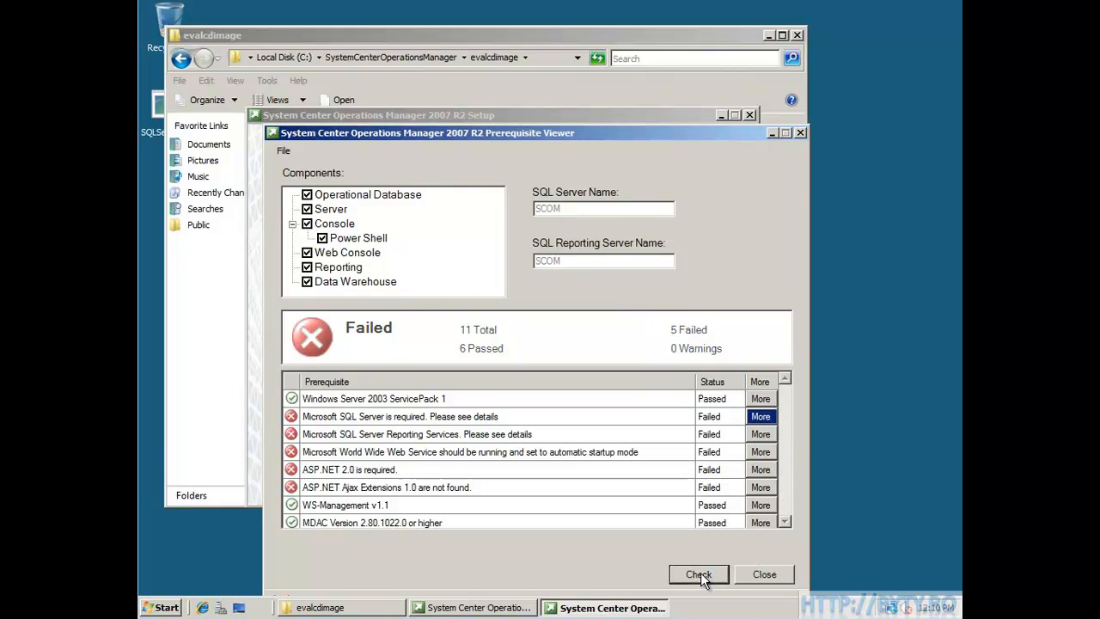
pyautogui.click(698, 574)
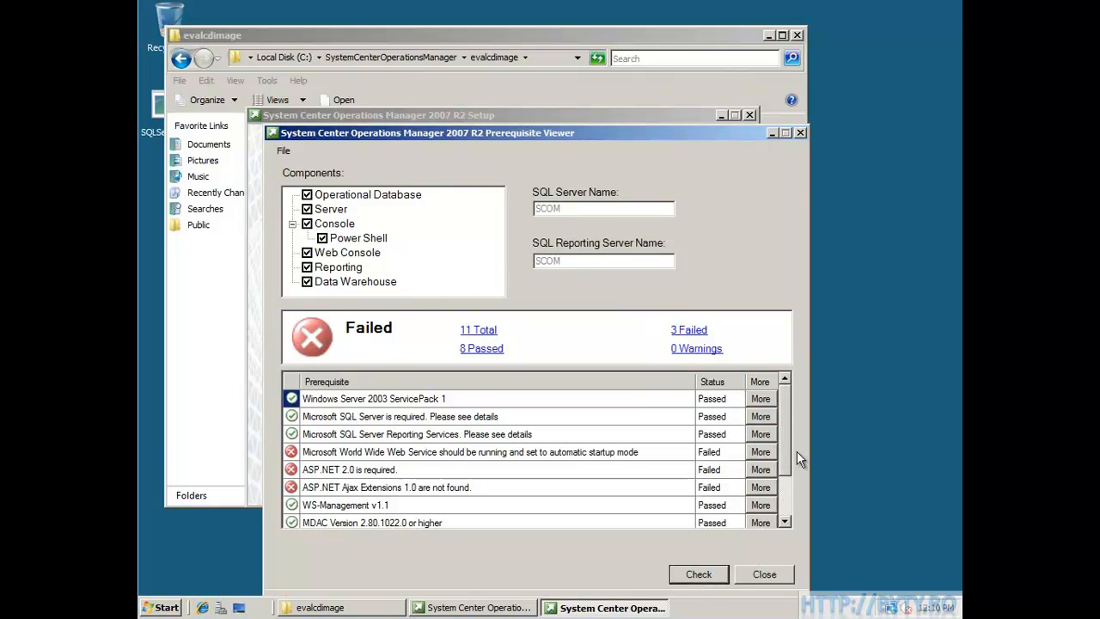